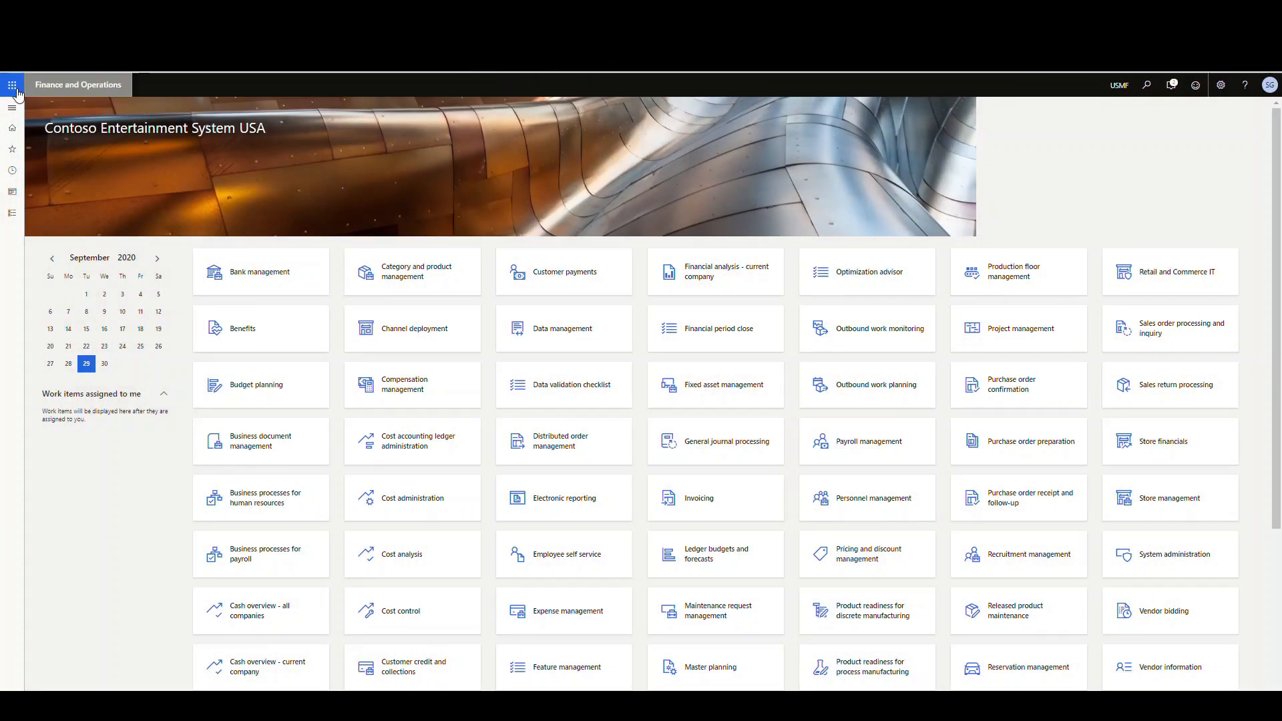
Open the Feature management workspace from the home dashboard tiles.
scroll(down, 3)
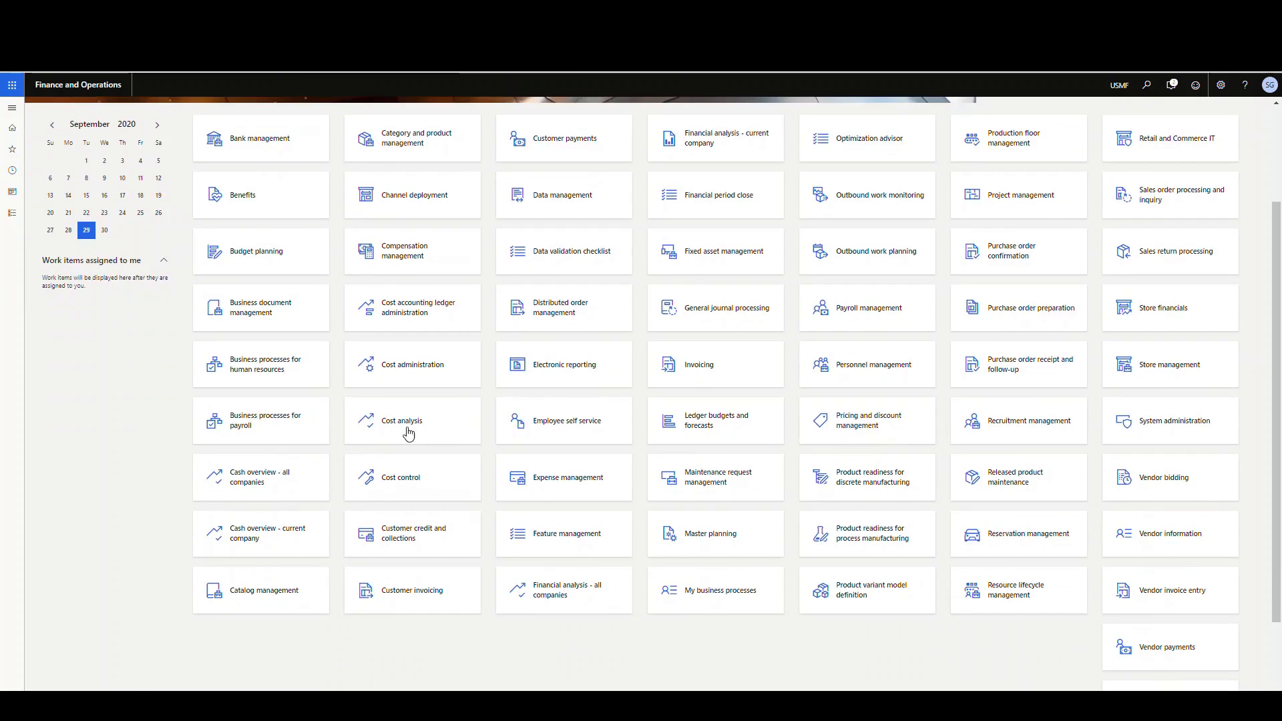
mouse_move(401, 505)
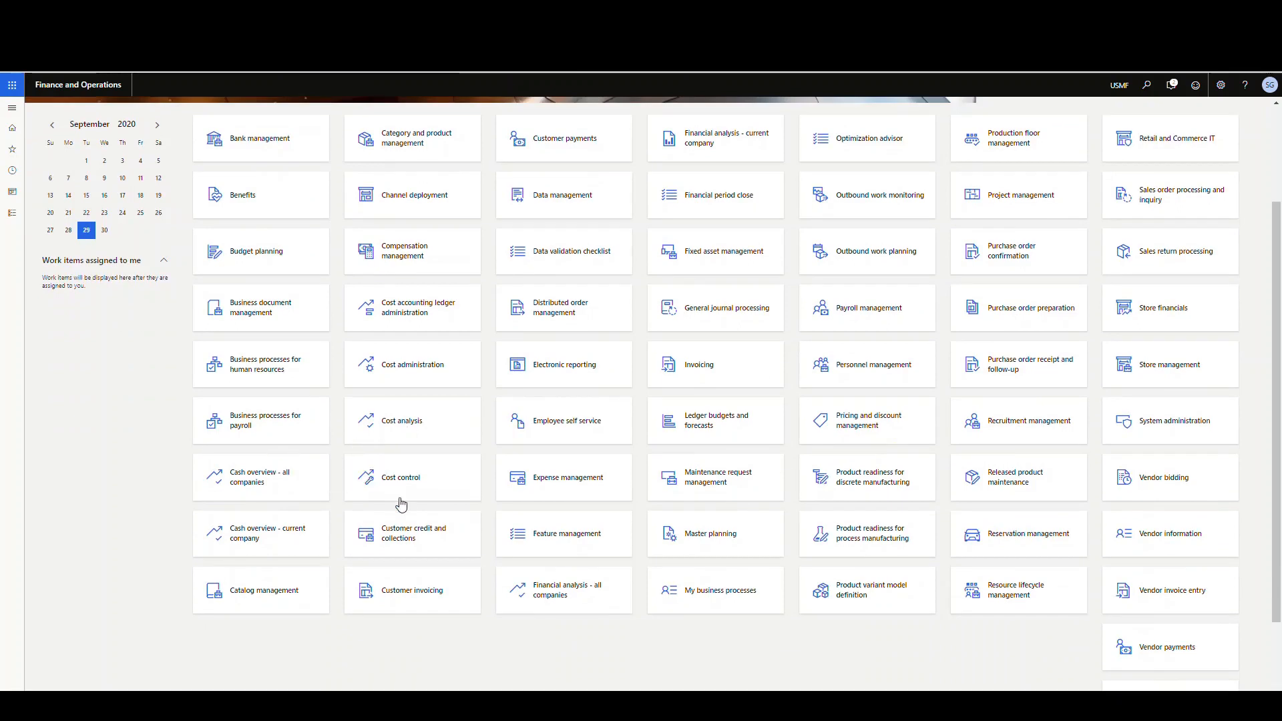
click(563, 533)
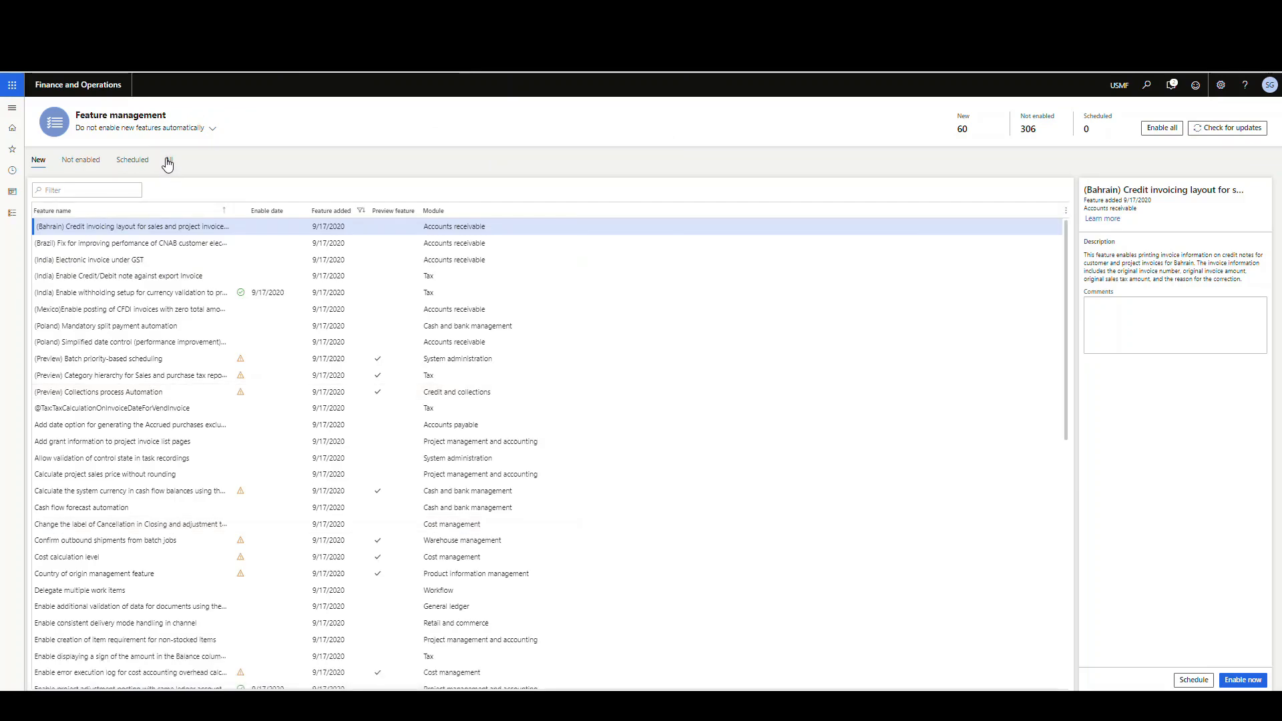
Filter all features by 'Flex', view the flexible reservation features, then show the Warehouse management pages.
click(168, 159)
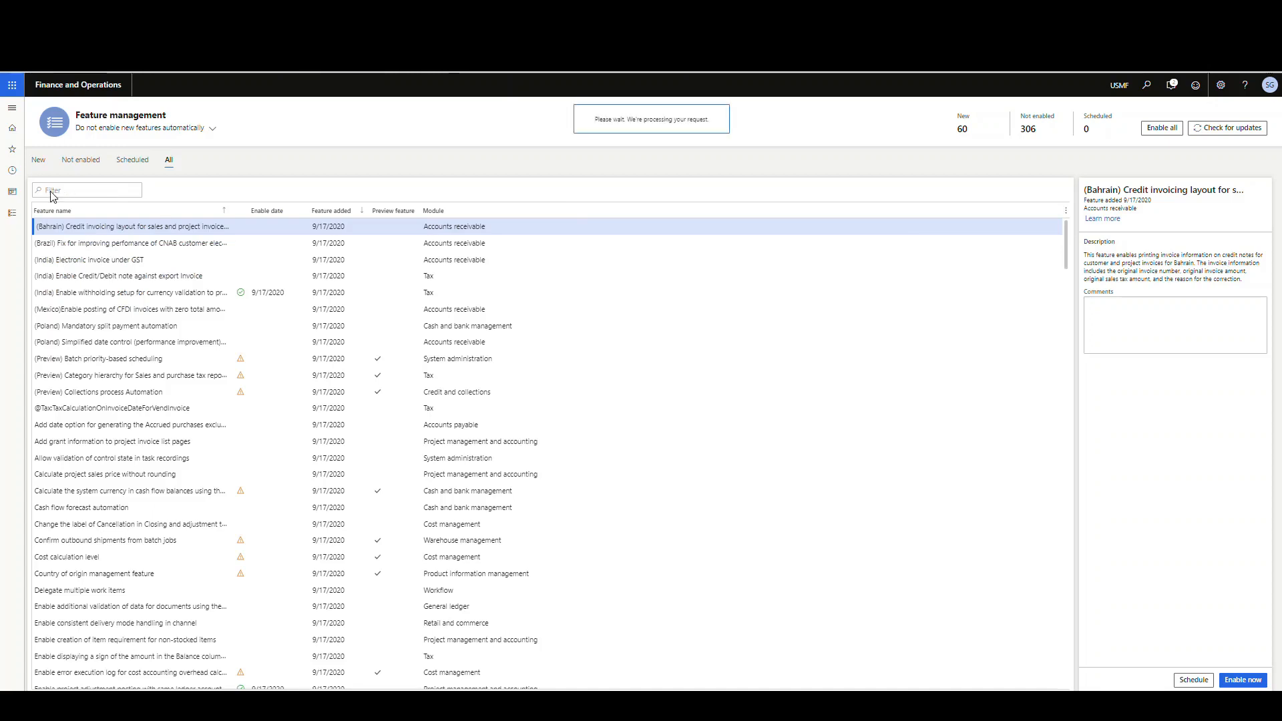
text(FLex)
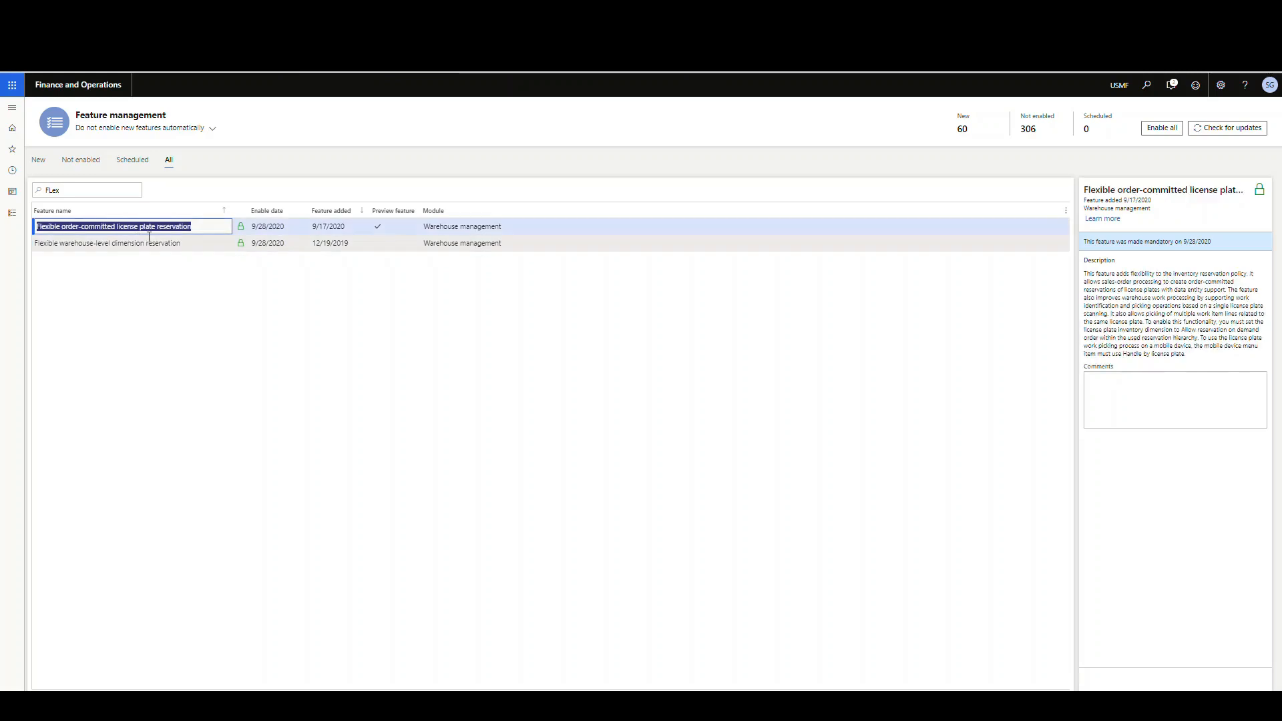
click(104, 243)
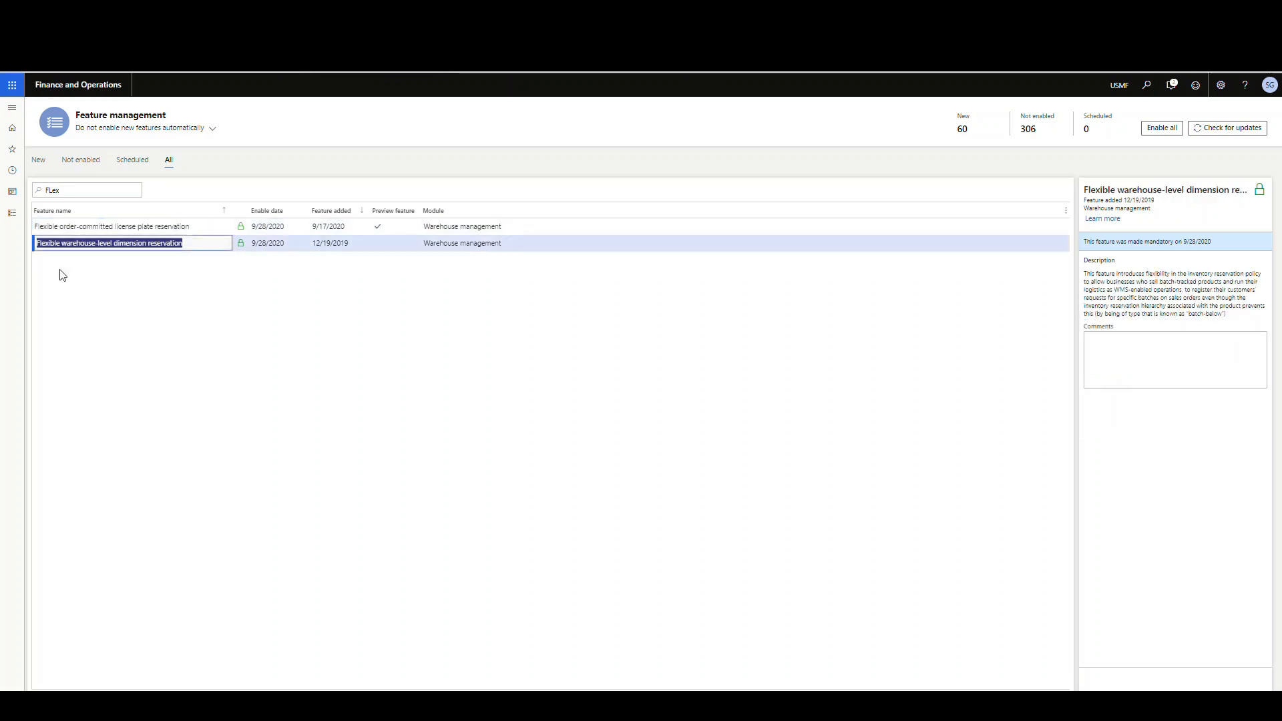
mouse_move(120, 265)
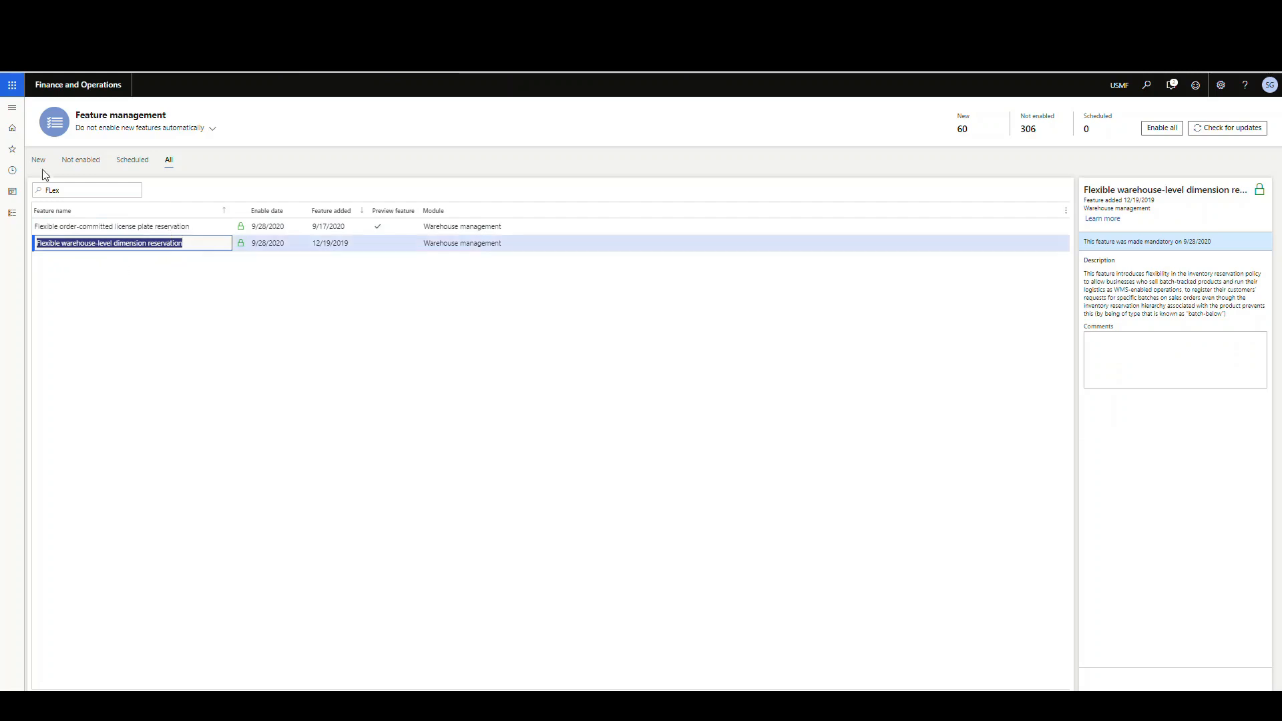
click(12, 107)
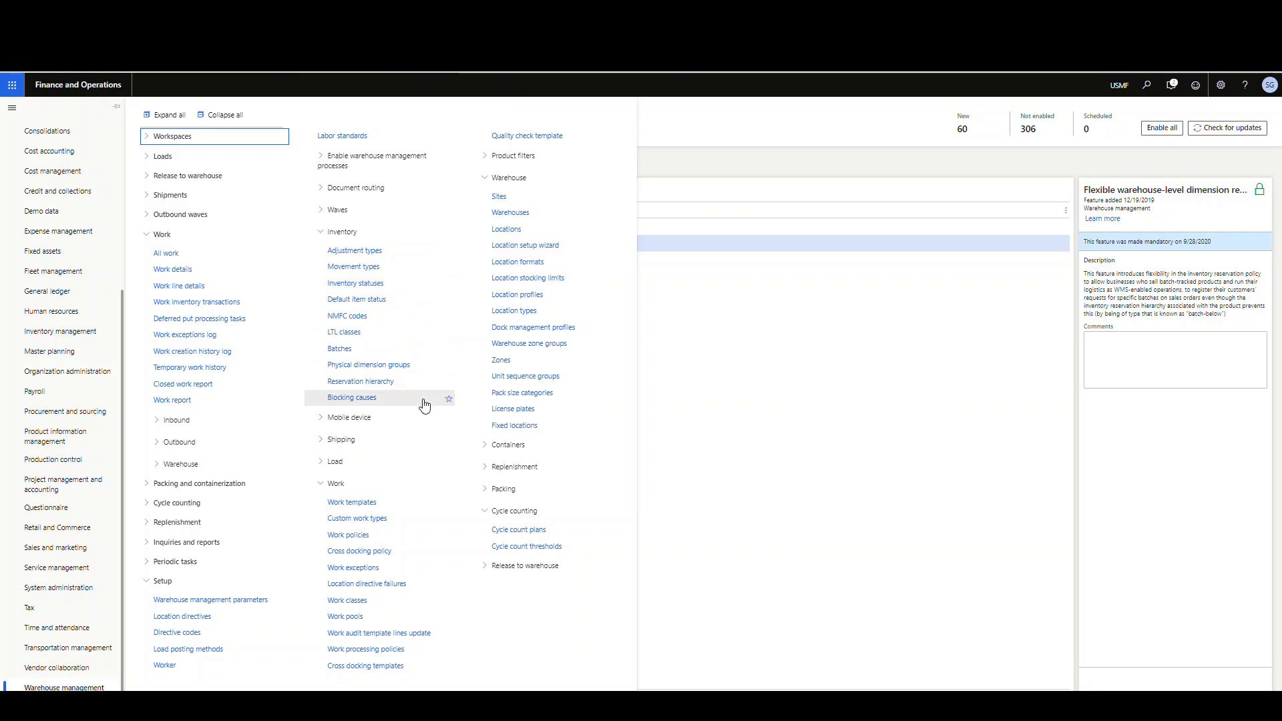
Open the FlexibleLP reservation hierarchy and widen its Reservation hierarchy level column.
click(361, 381)
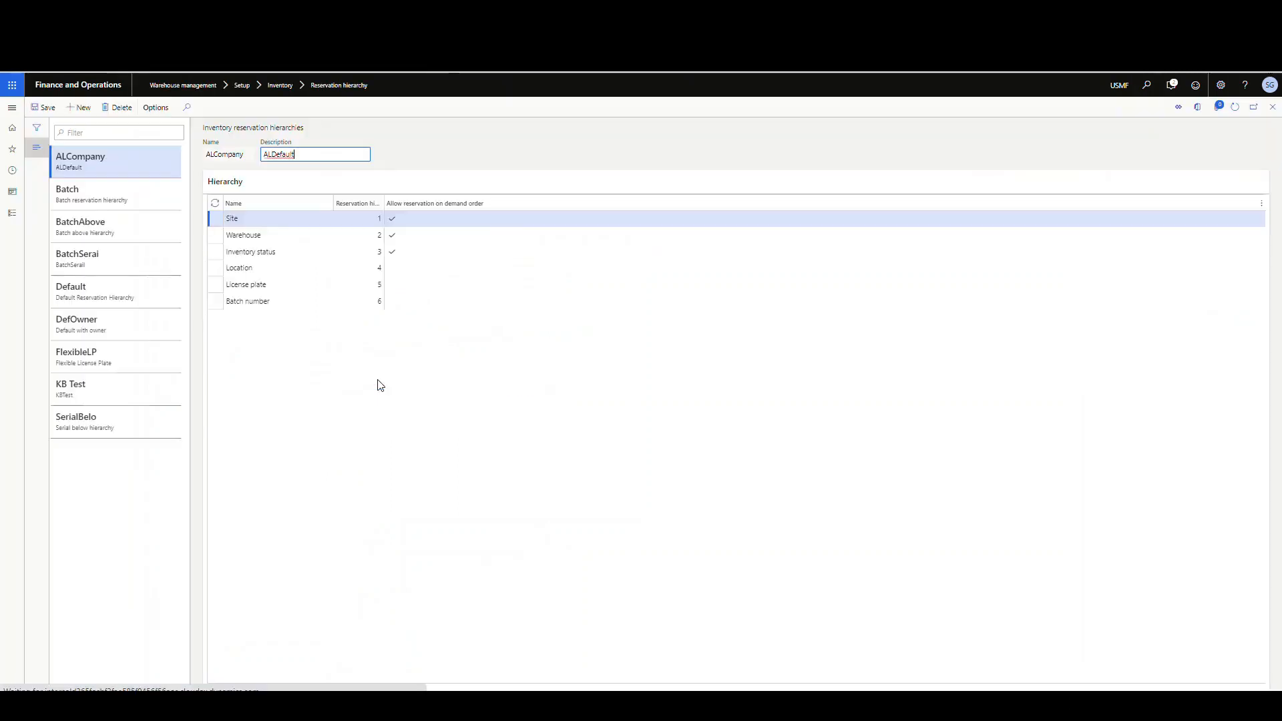
mouse_move(163, 501)
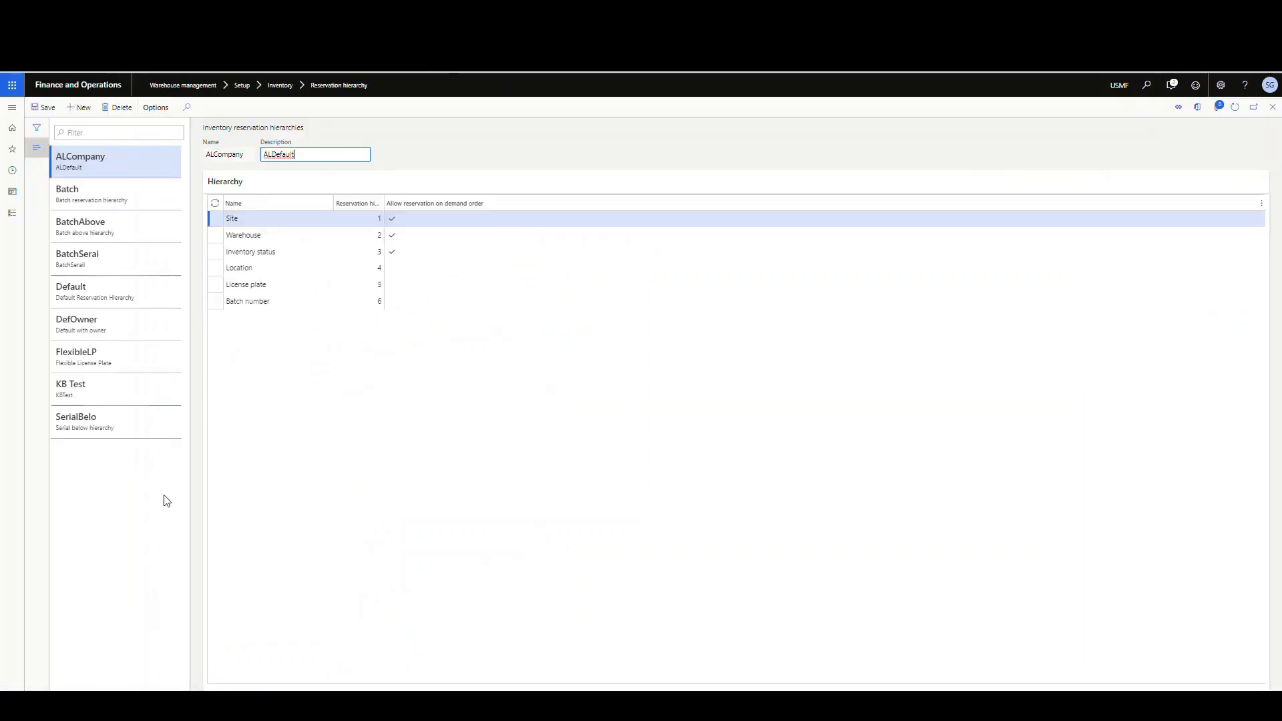
click(115, 358)
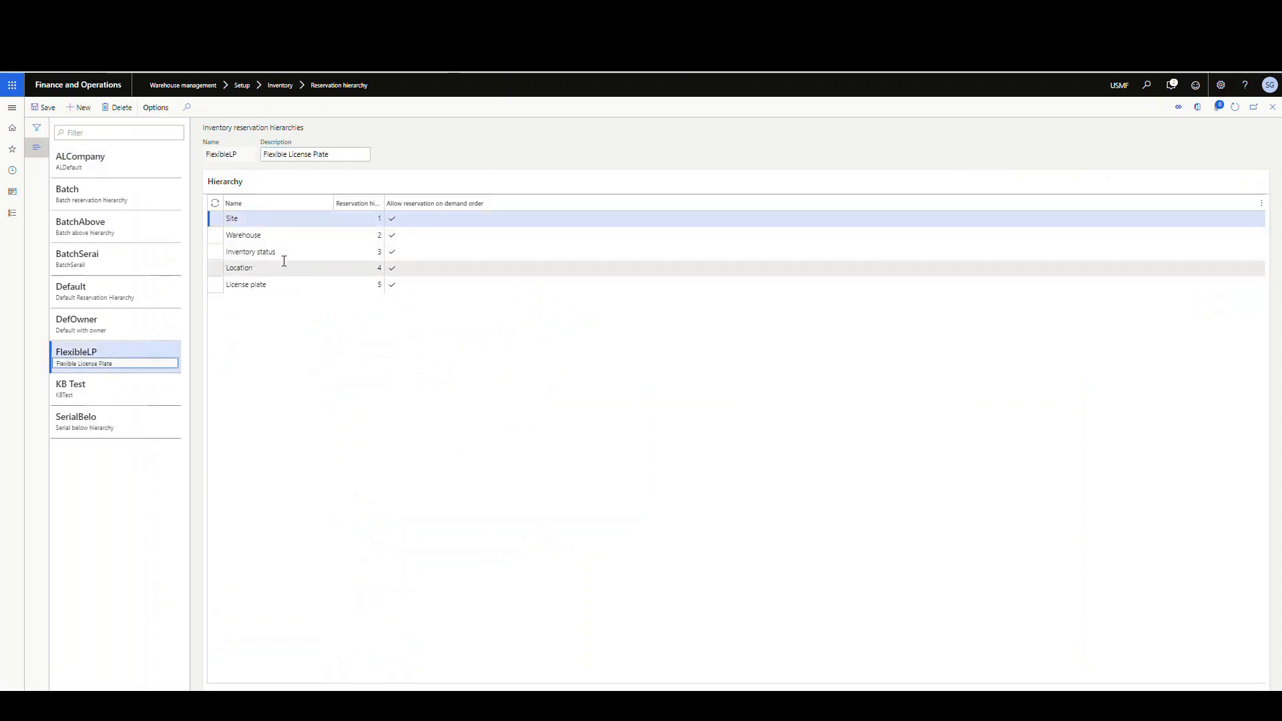
mouse_move(309, 428)
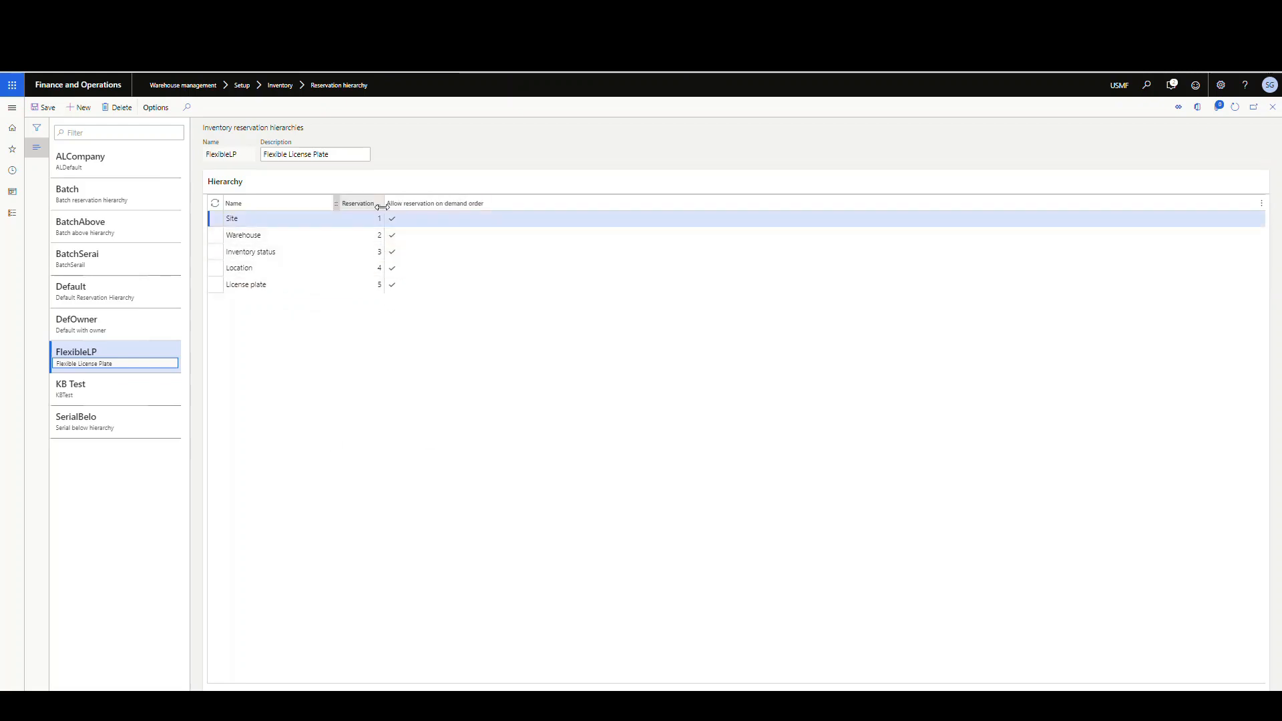
click(369, 218)
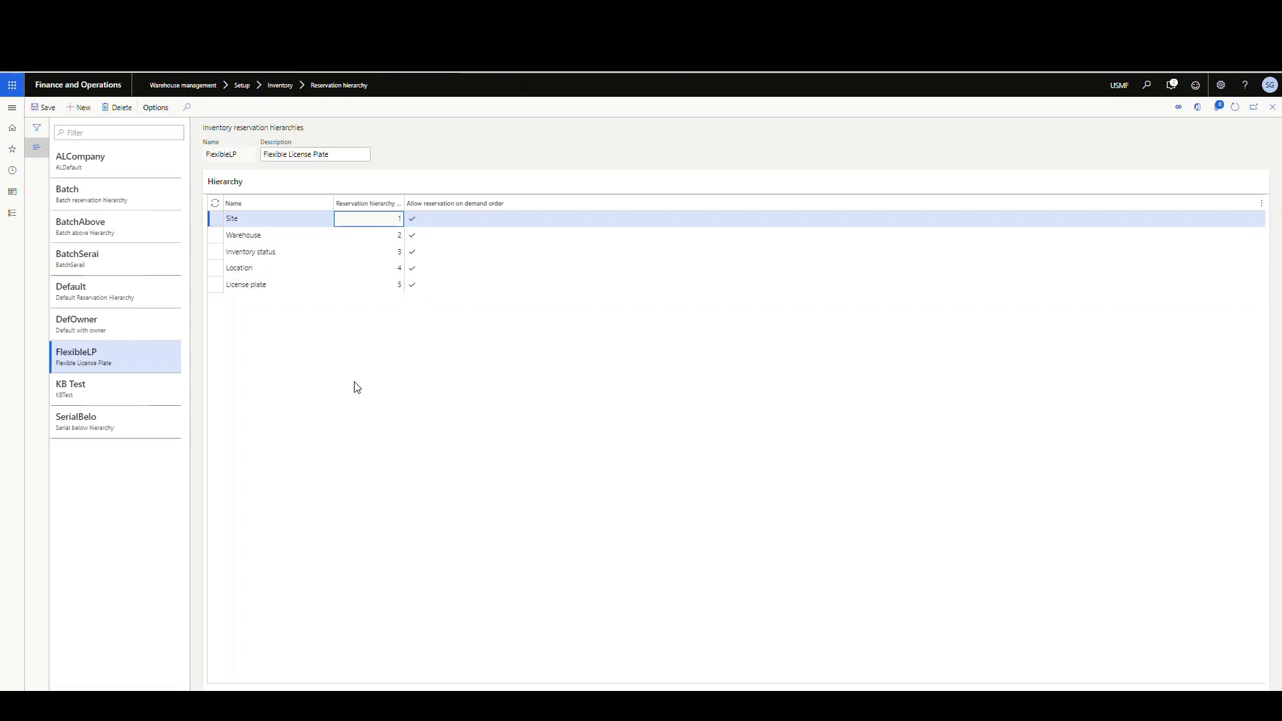
mouse_move(234, 314)
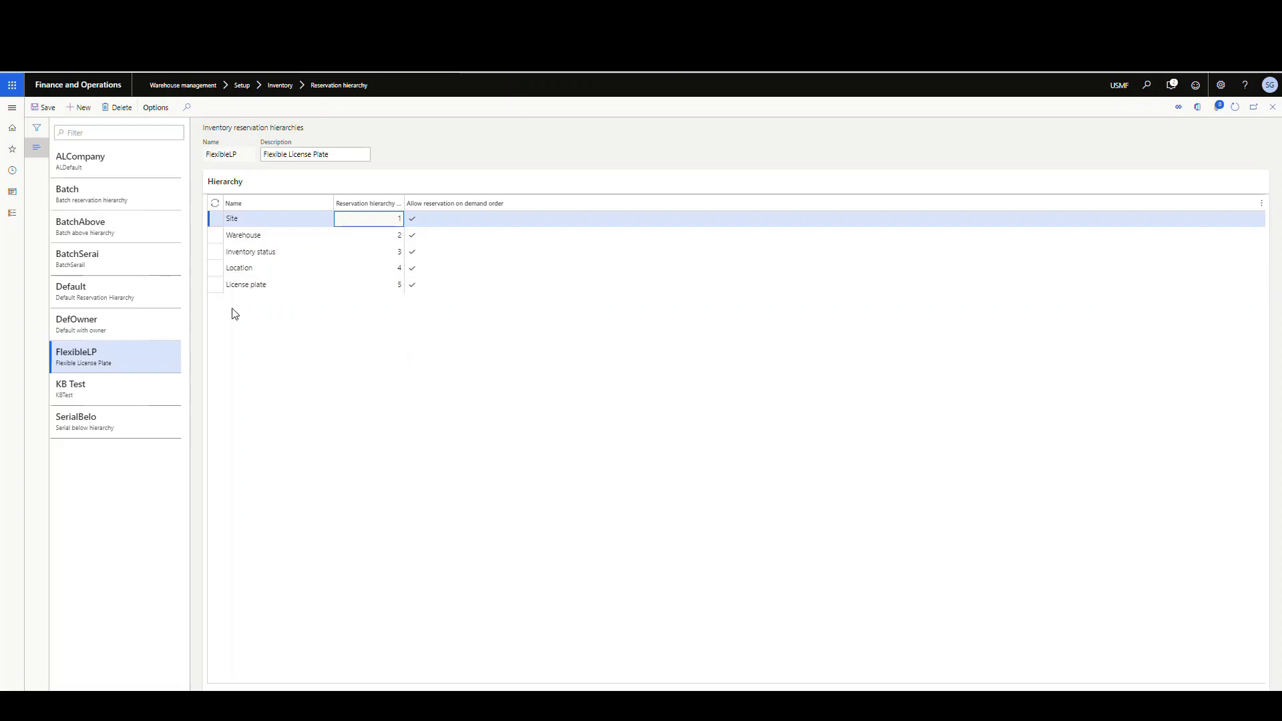
mouse_move(329, 337)
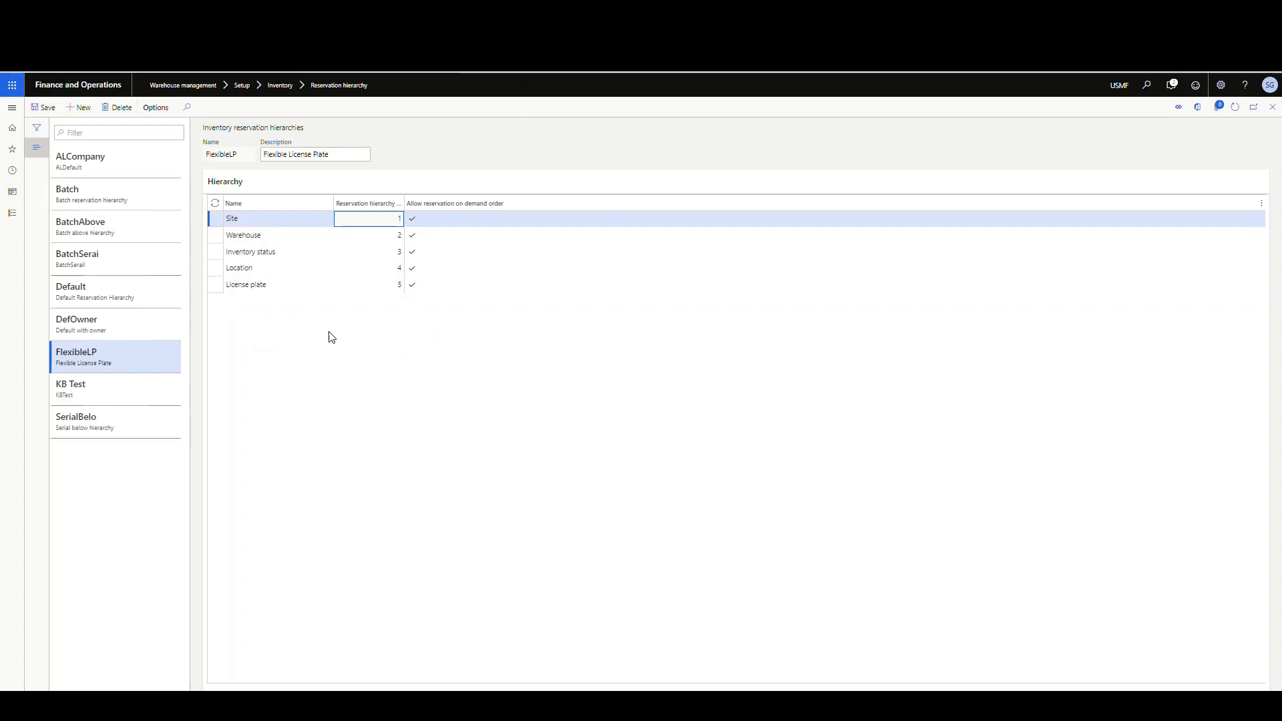
mouse_move(418, 284)
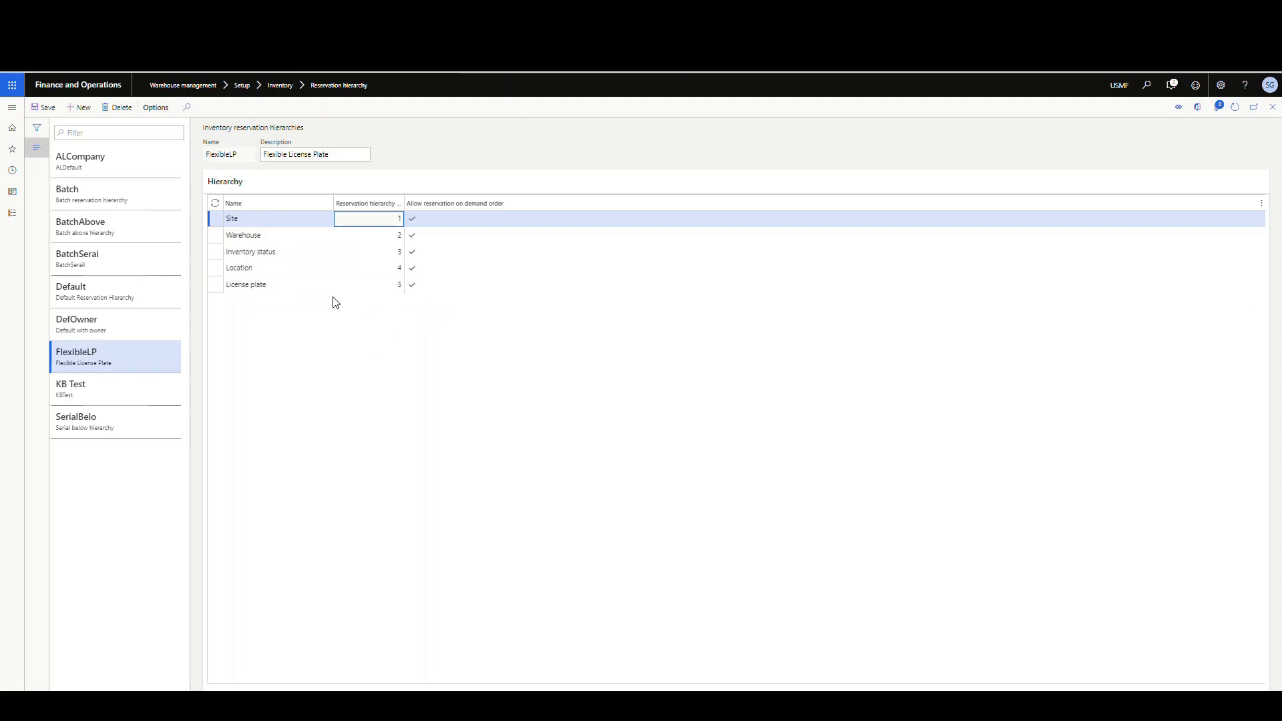
mouse_move(320, 324)
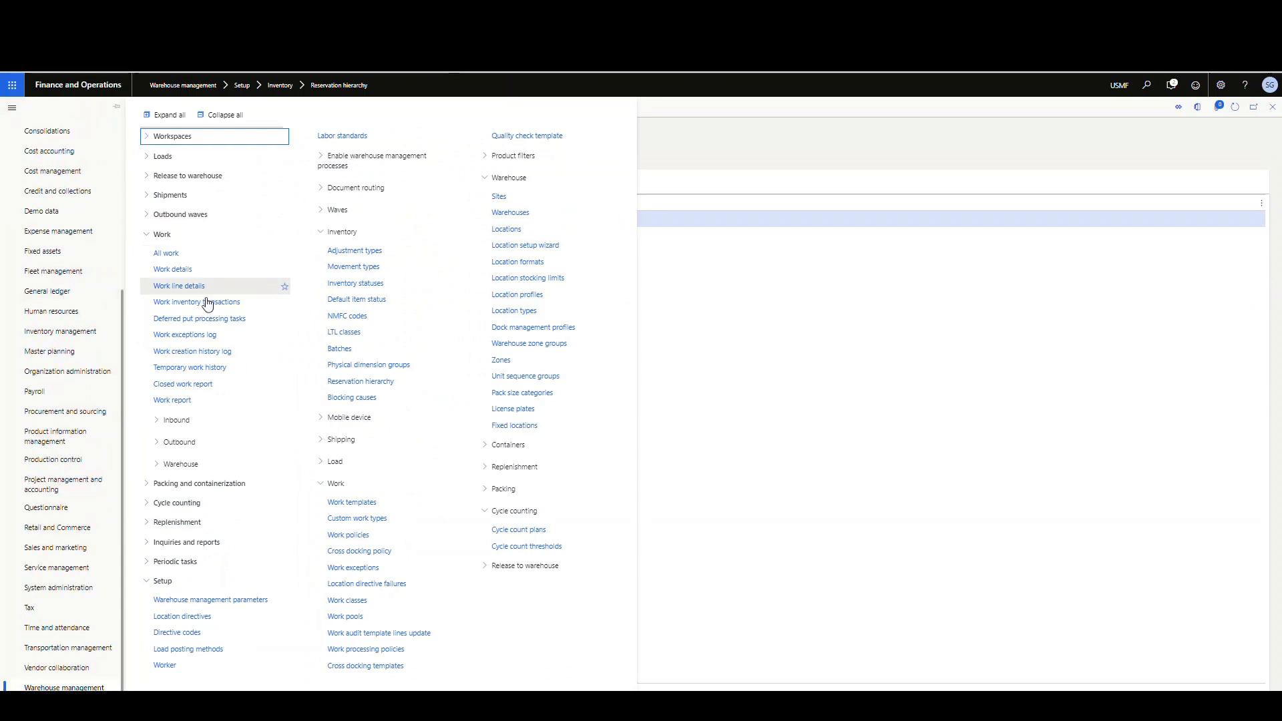
mouse_move(68, 371)
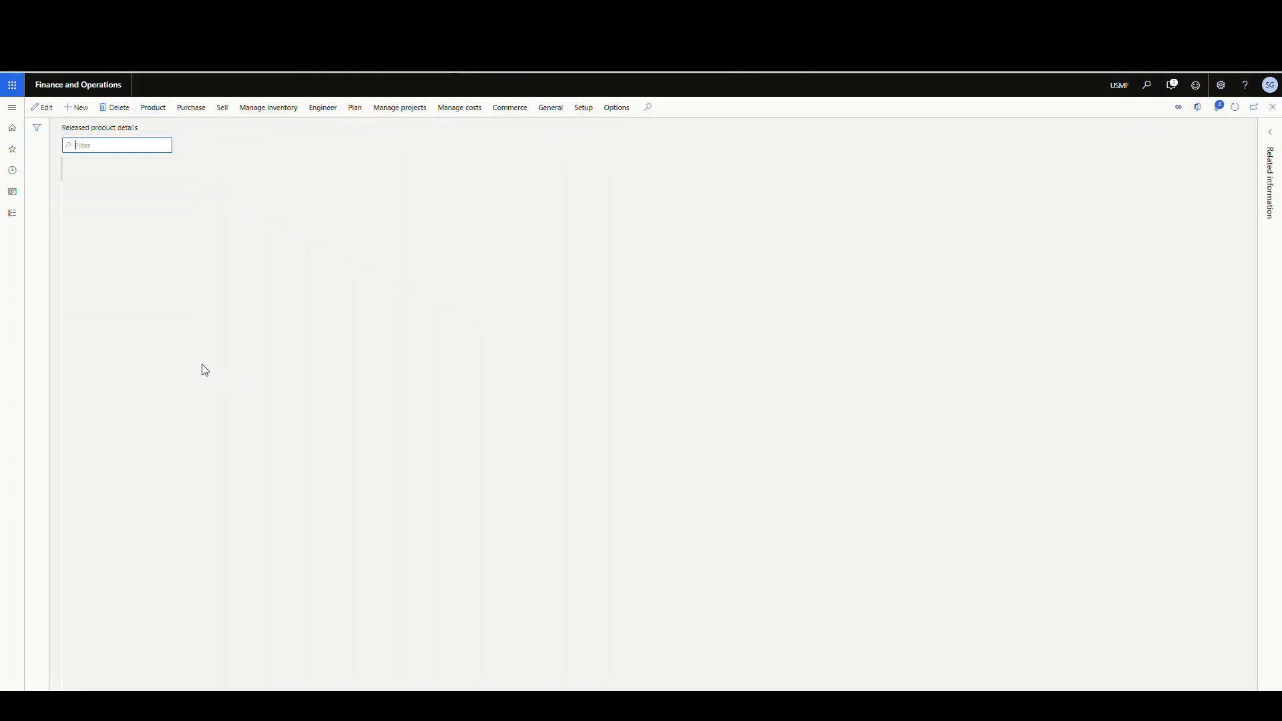
Filter released products to 51903 Oil Filter and review its FlexibleLP hierarchy, then show the module list.
click(614, 107)
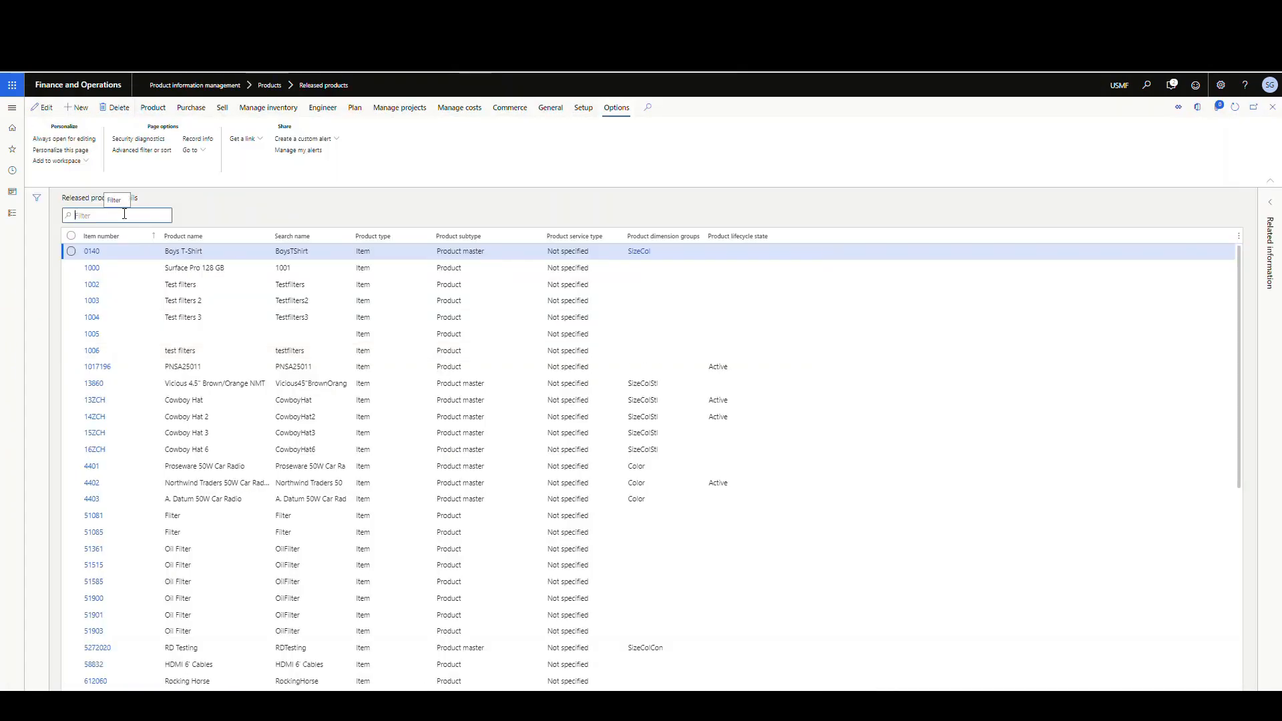
text(51903)
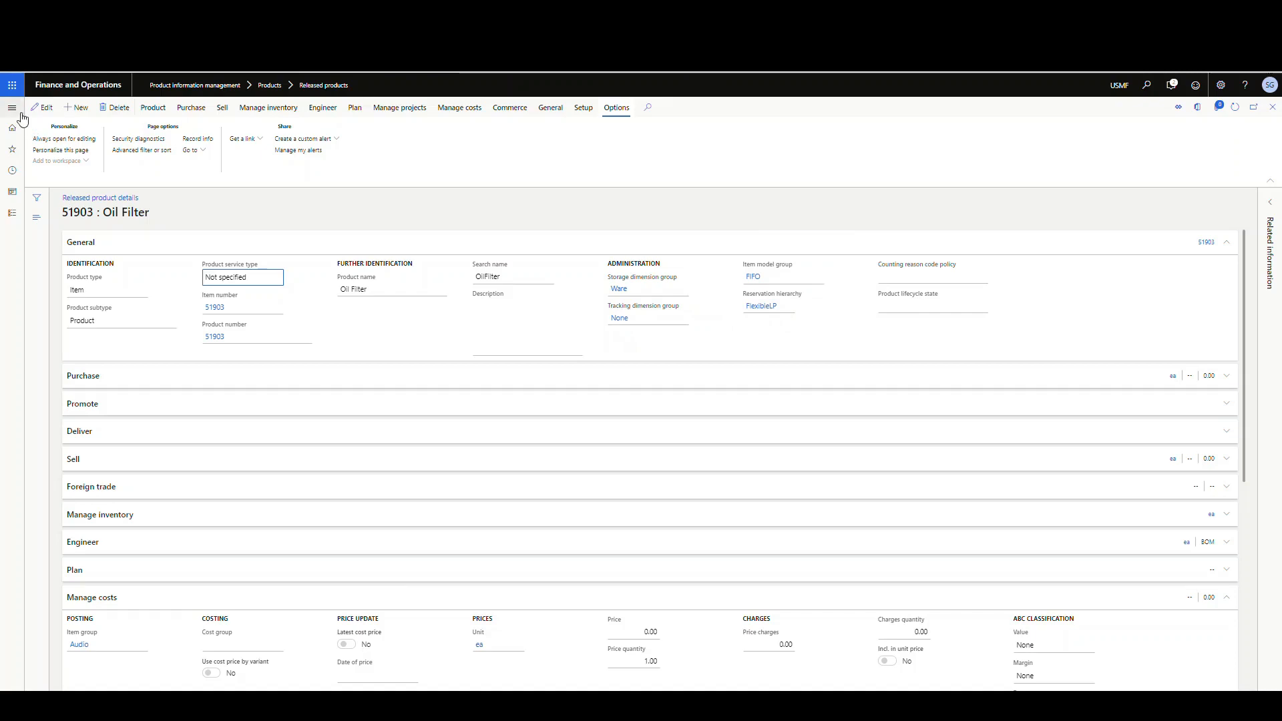
click(12, 107)
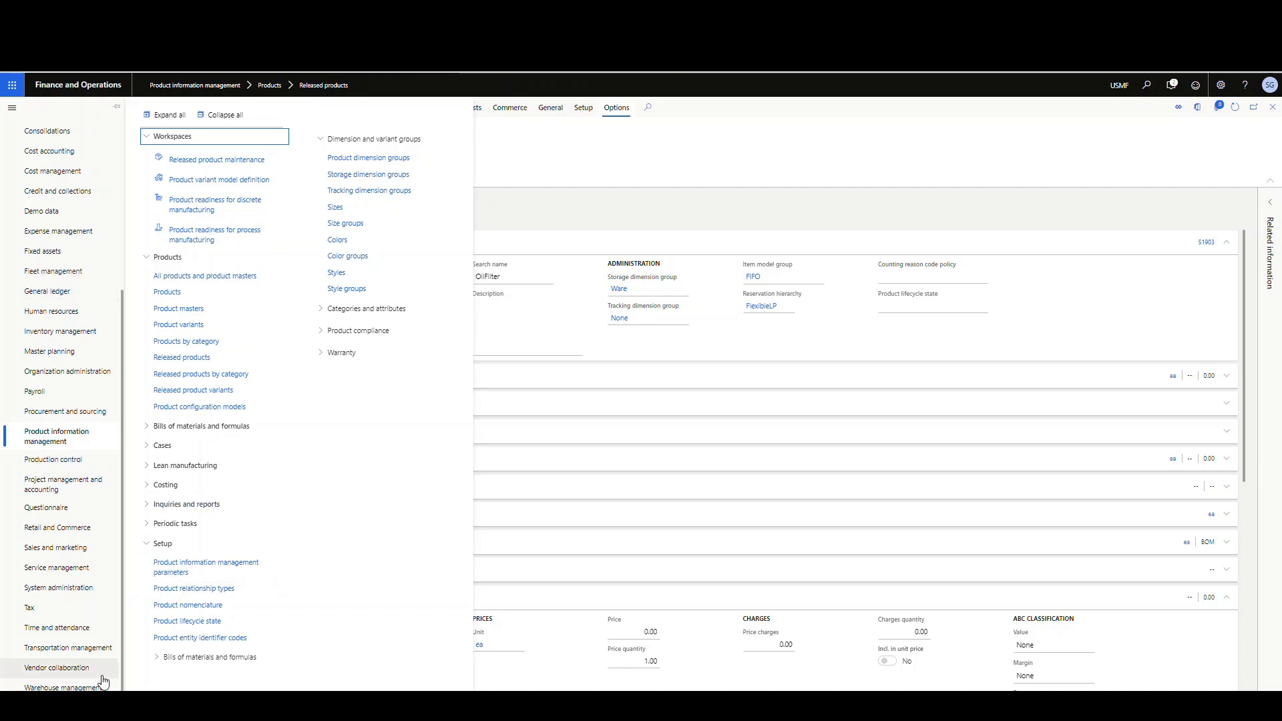
click(64, 687)
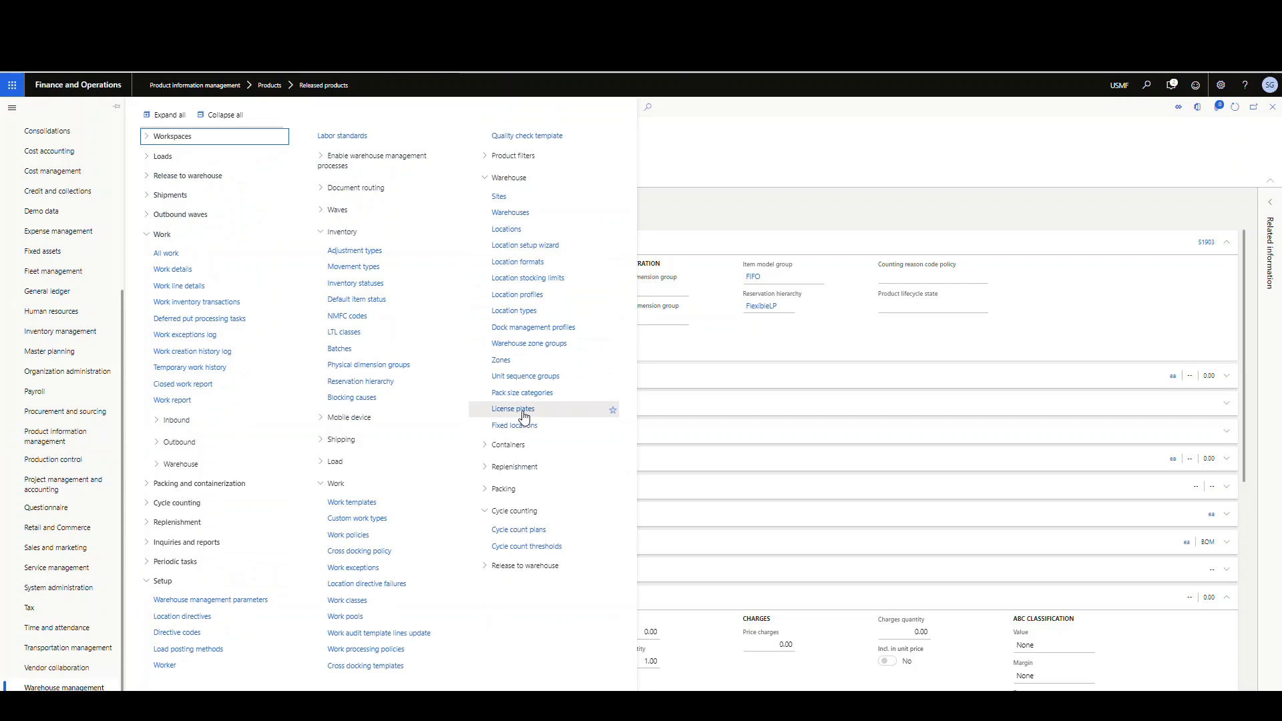
click(513, 409)
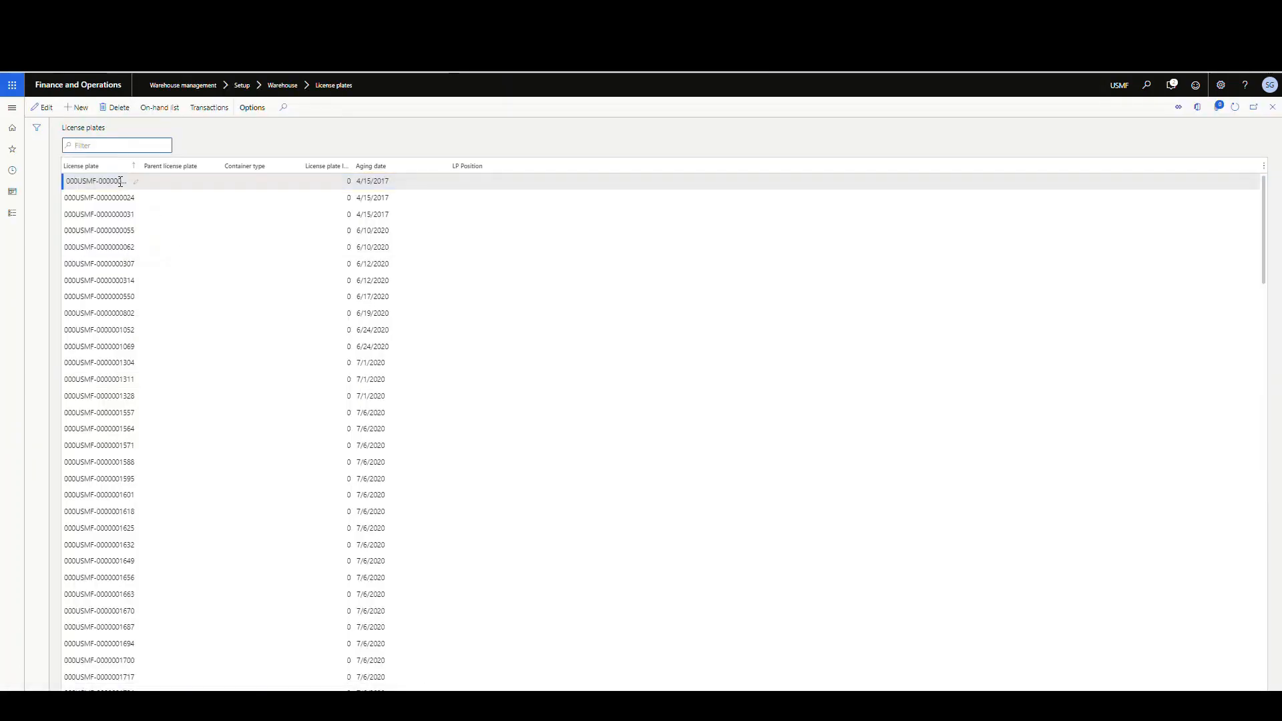
text(SGLP06)
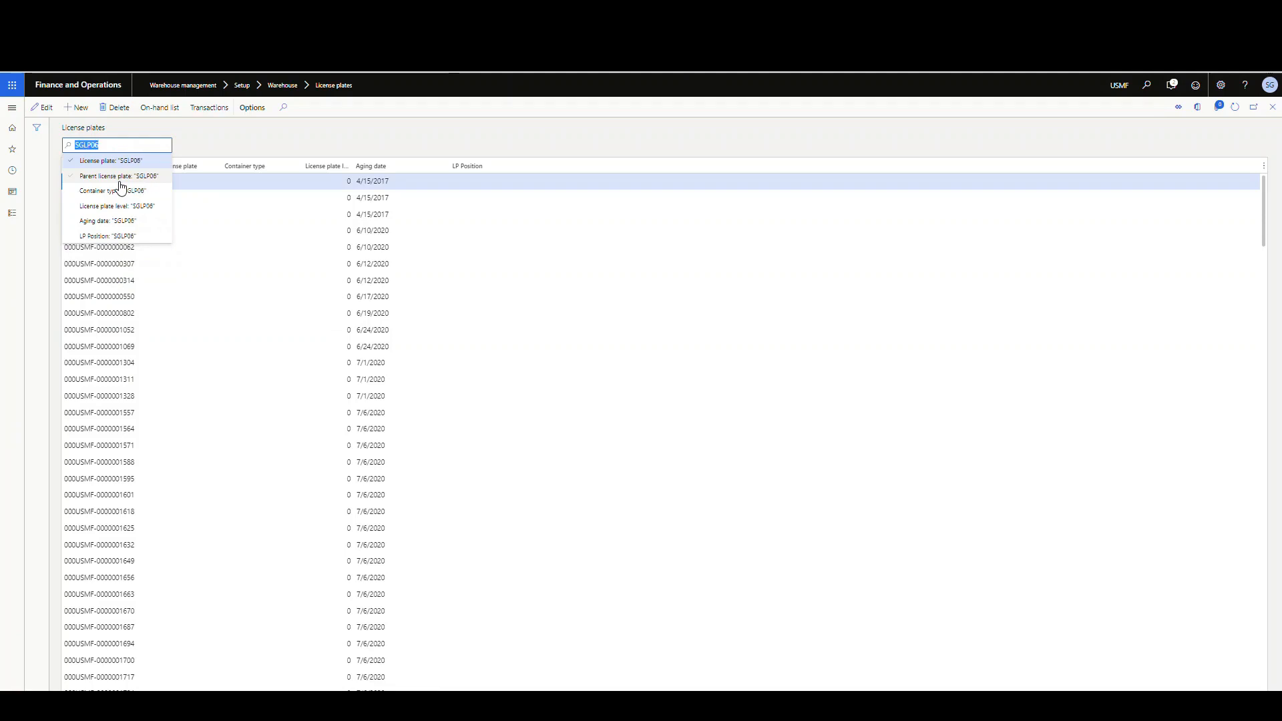
click(107, 160)
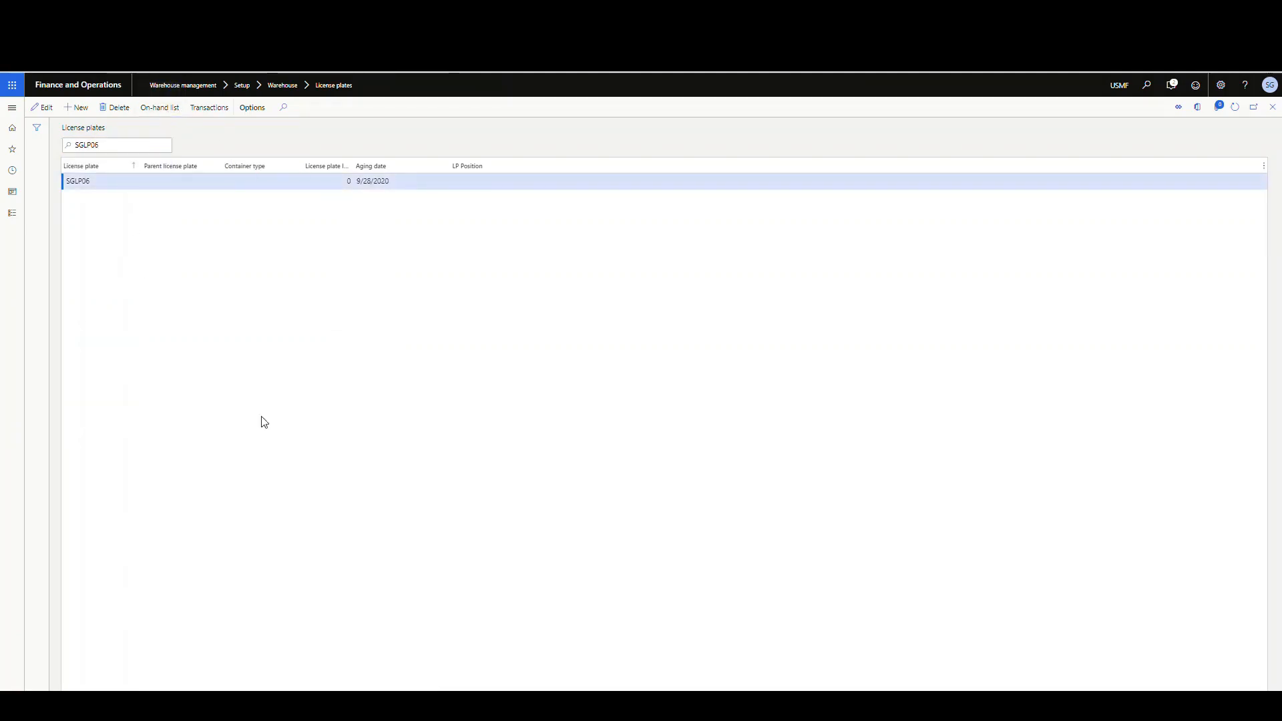
Review the inventory transactions for license plate SGLP06, then bring up the module navigation.
click(159, 107)
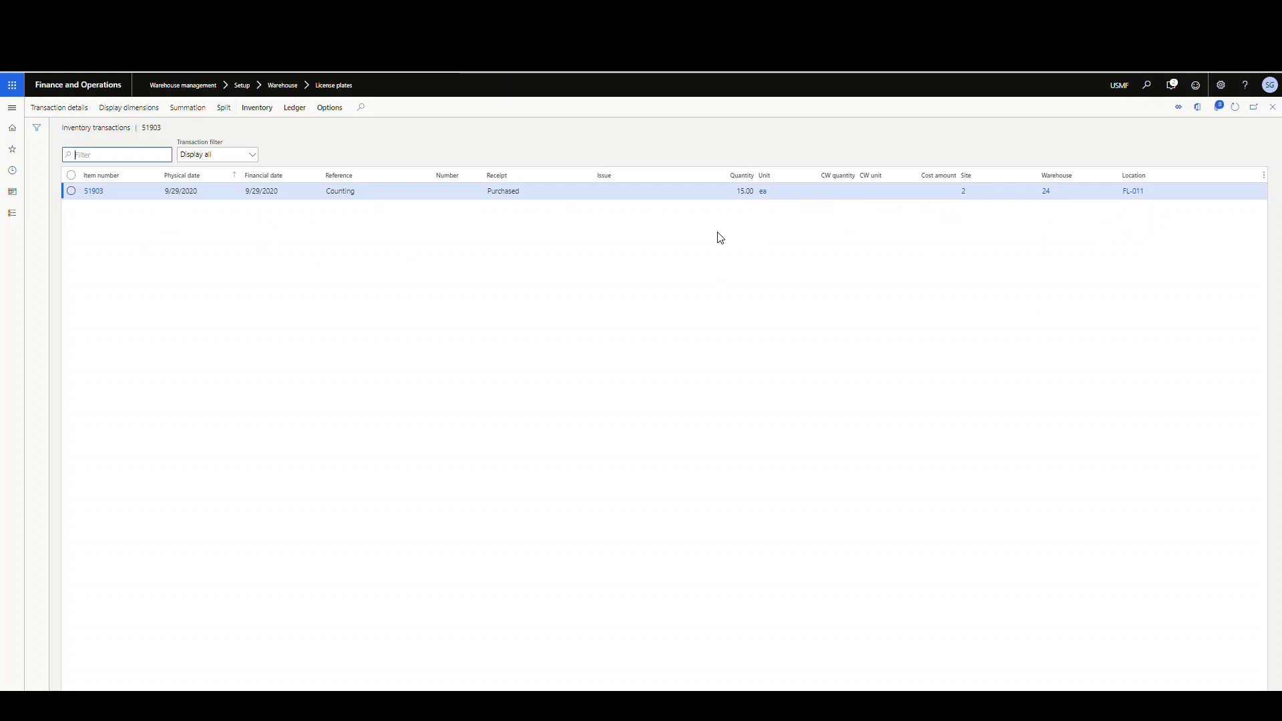
click(12, 107)
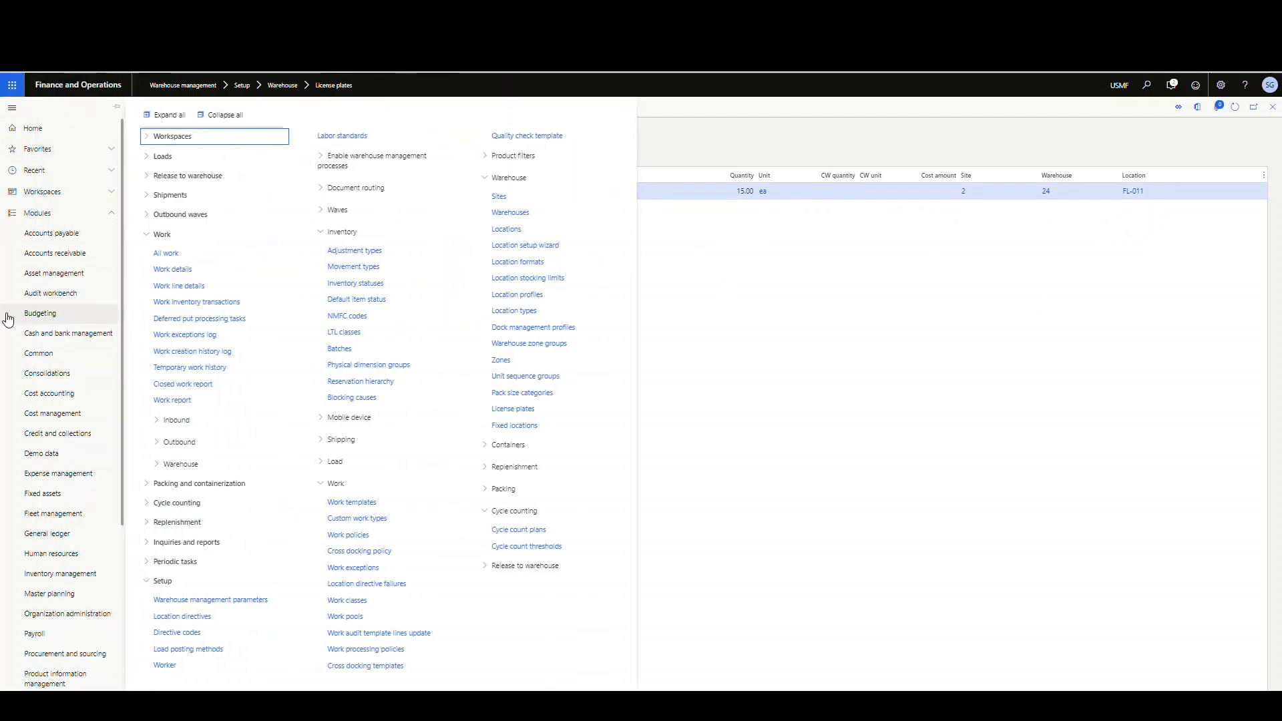
mouse_move(293, 270)
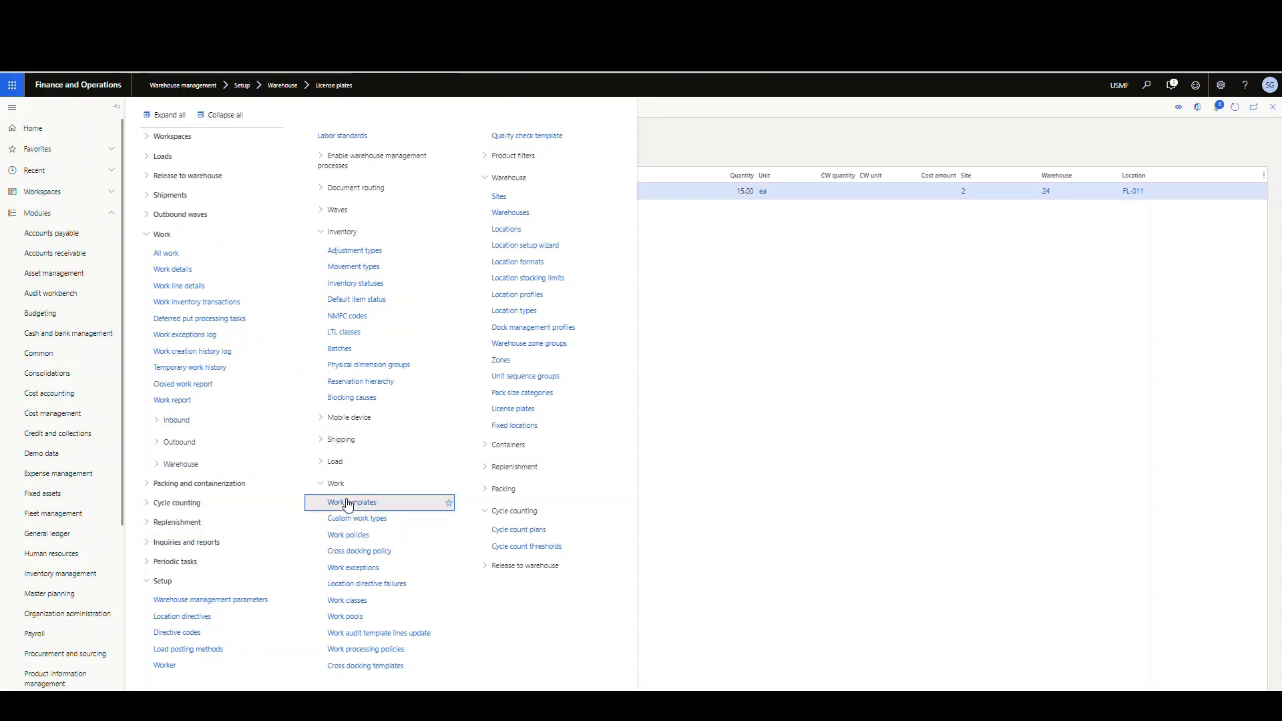
Check the Order-Committed LP work template's query sorting, then view its work header breaks.
click(353, 502)
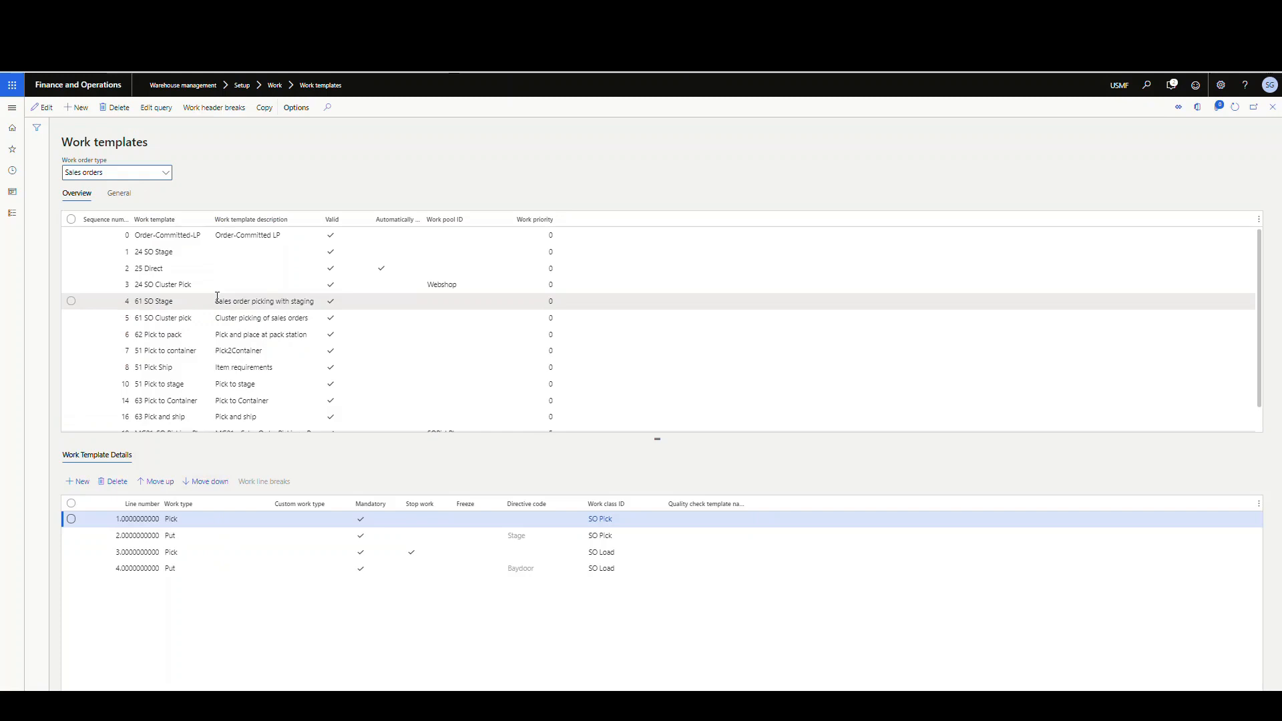
click(168, 235)
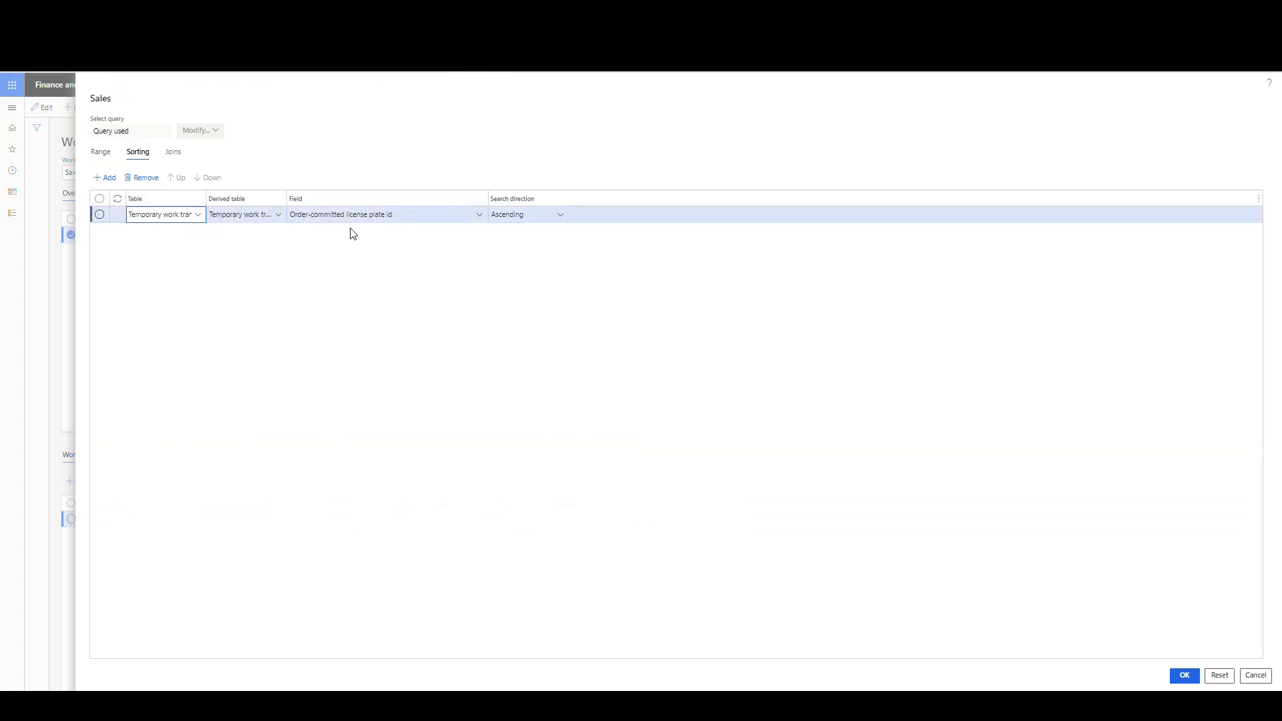
click(161, 214)
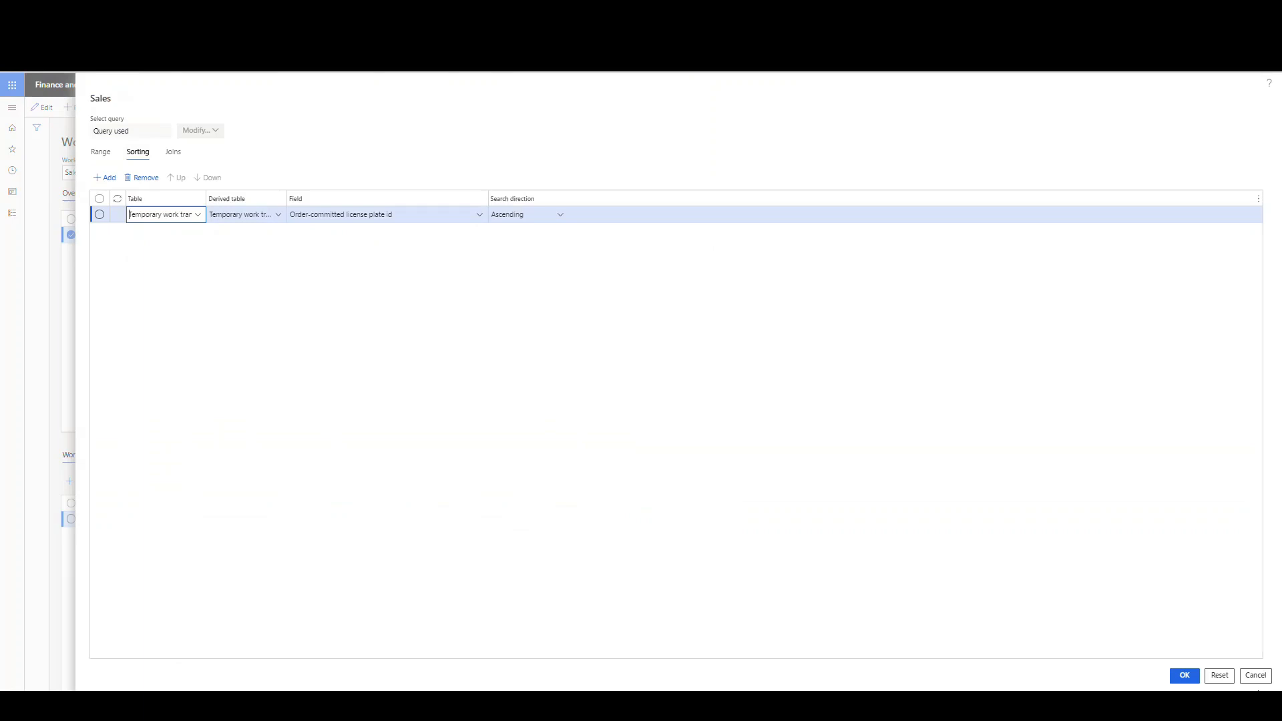
click(1183, 676)
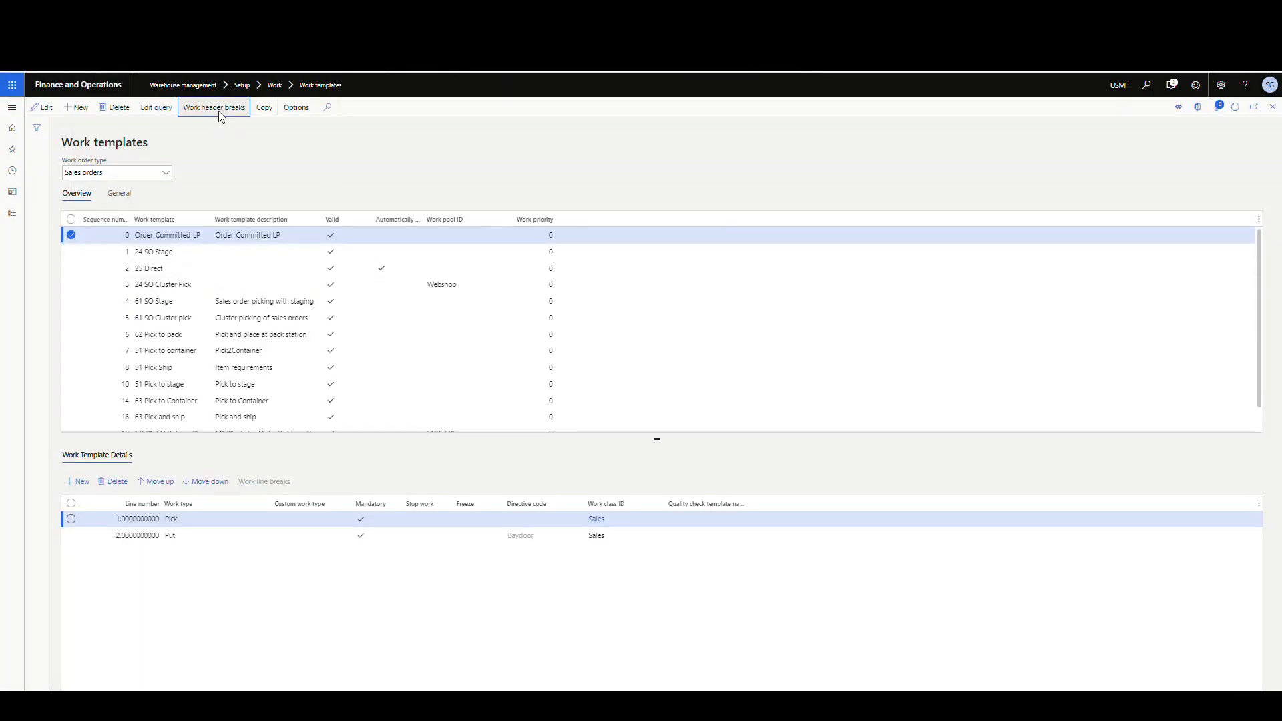
click(213, 107)
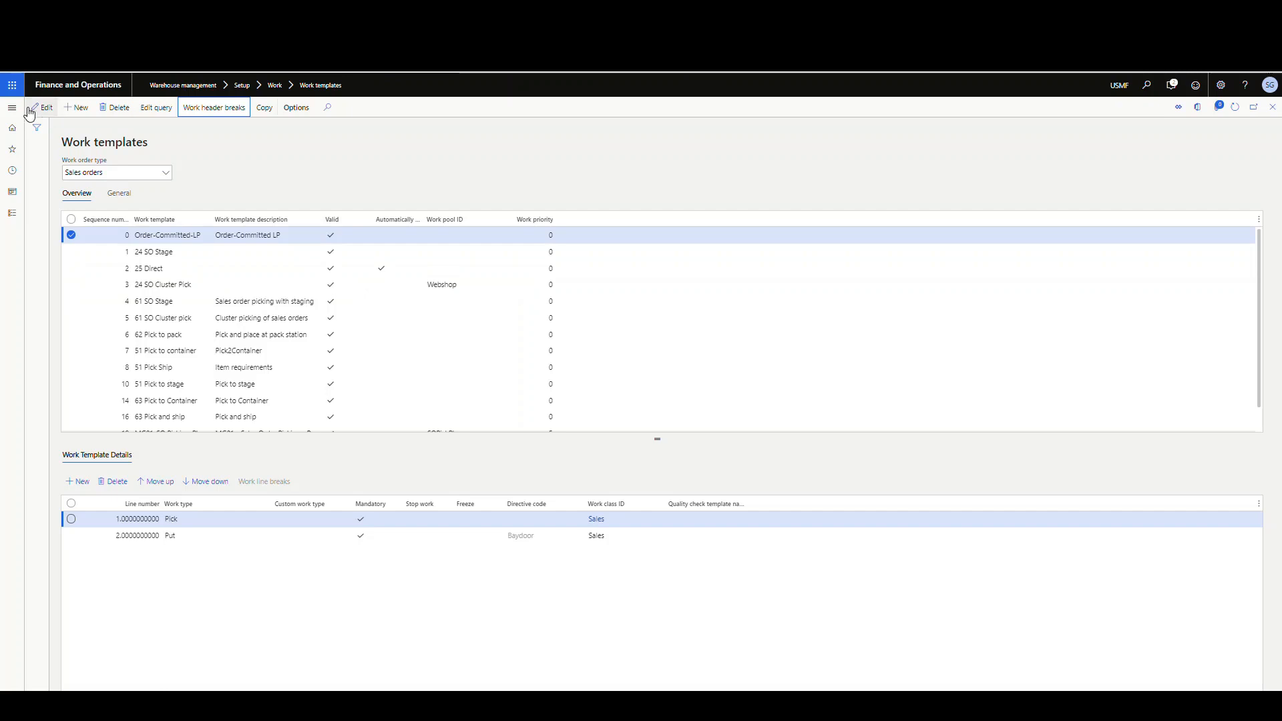
Create a new sales order for customer US-004 Cave Wholesales.
click(12, 107)
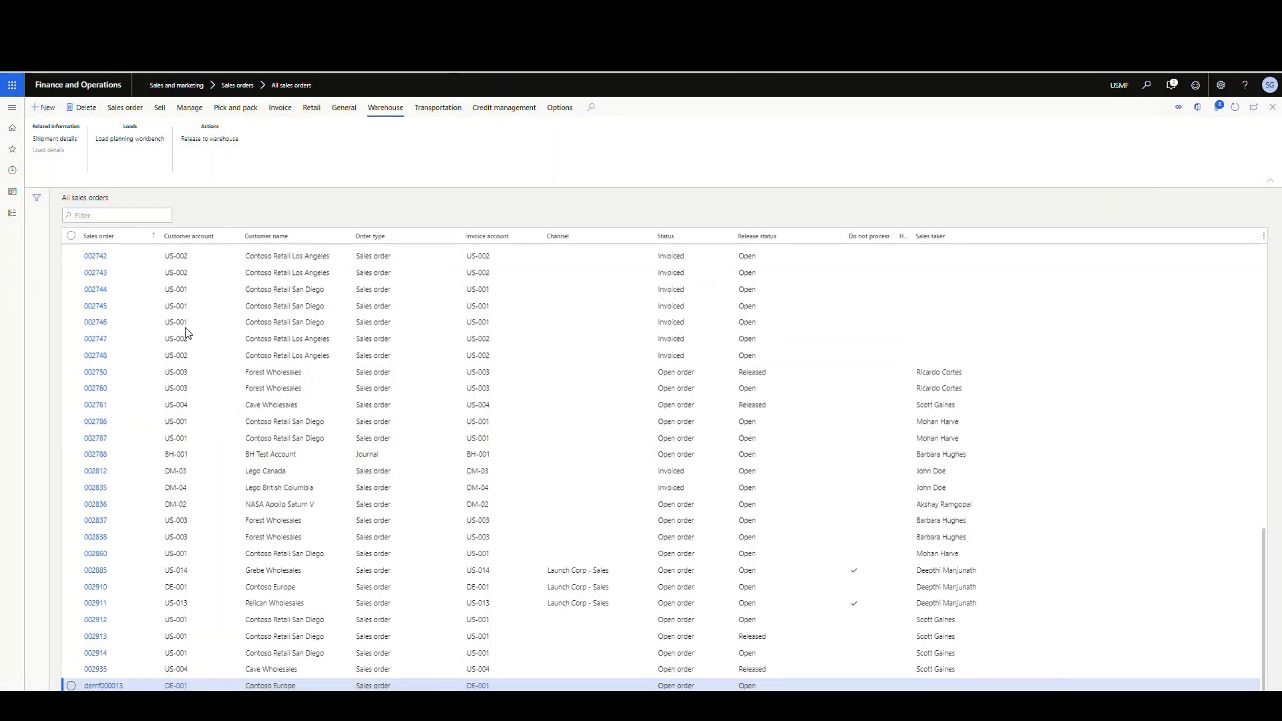
click(42, 107)
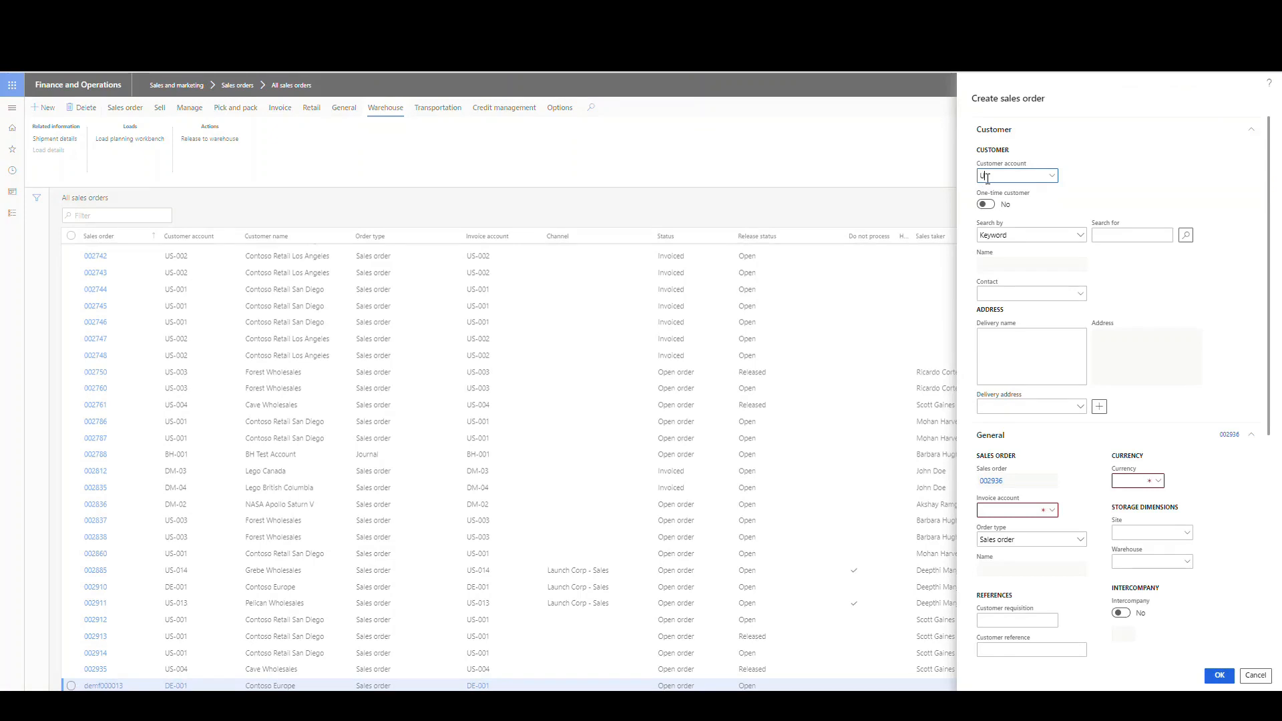
text(US-004)
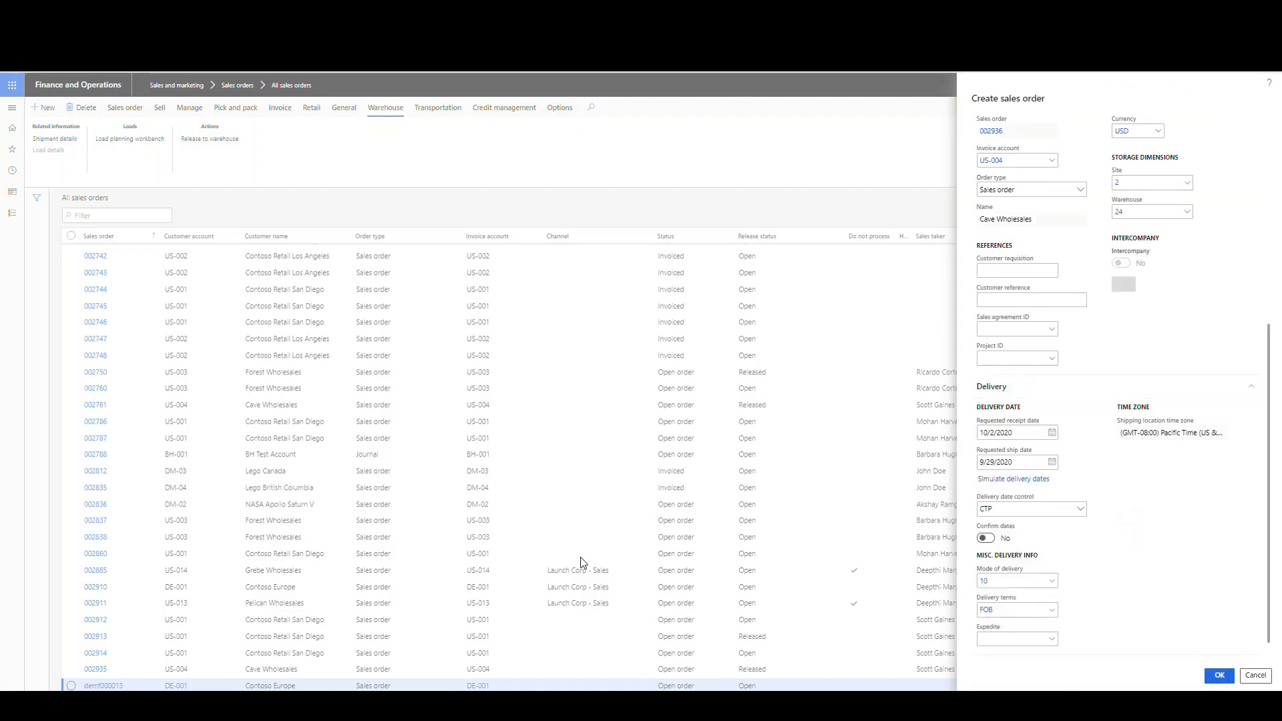
click(1218, 676)
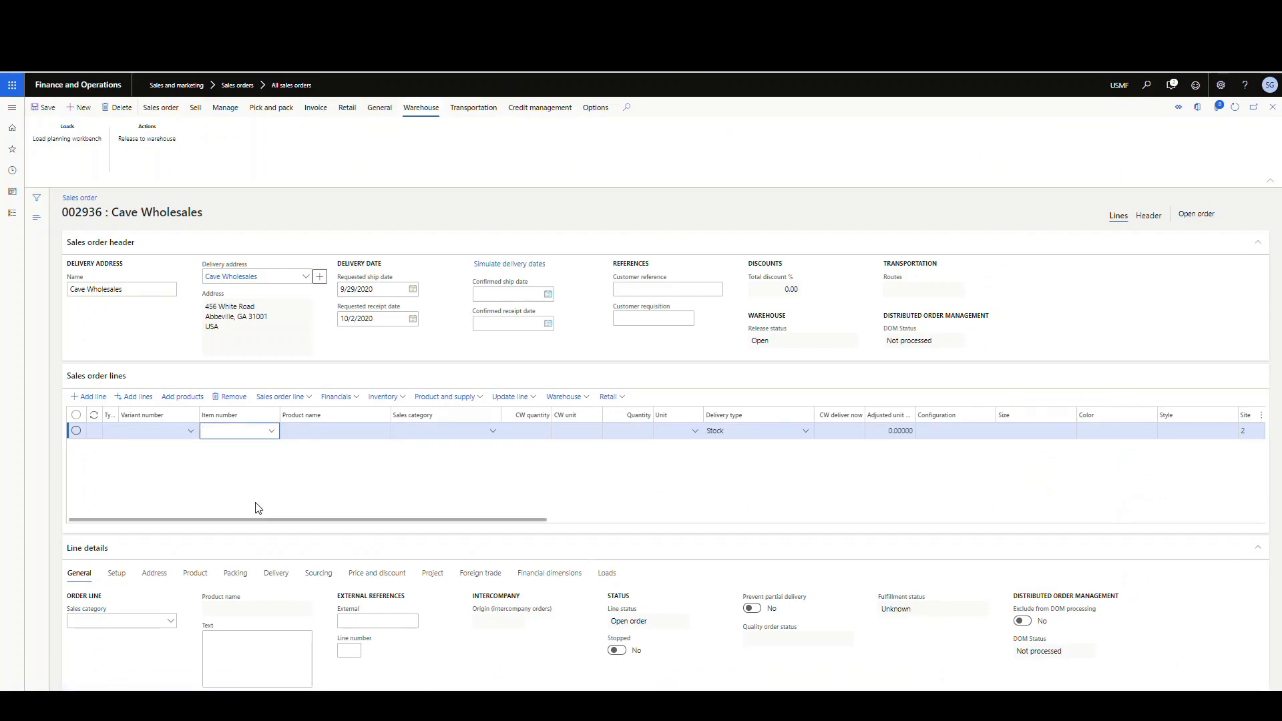
Add a line for 15 ea of item 51903 and check its reservation.
text(5)
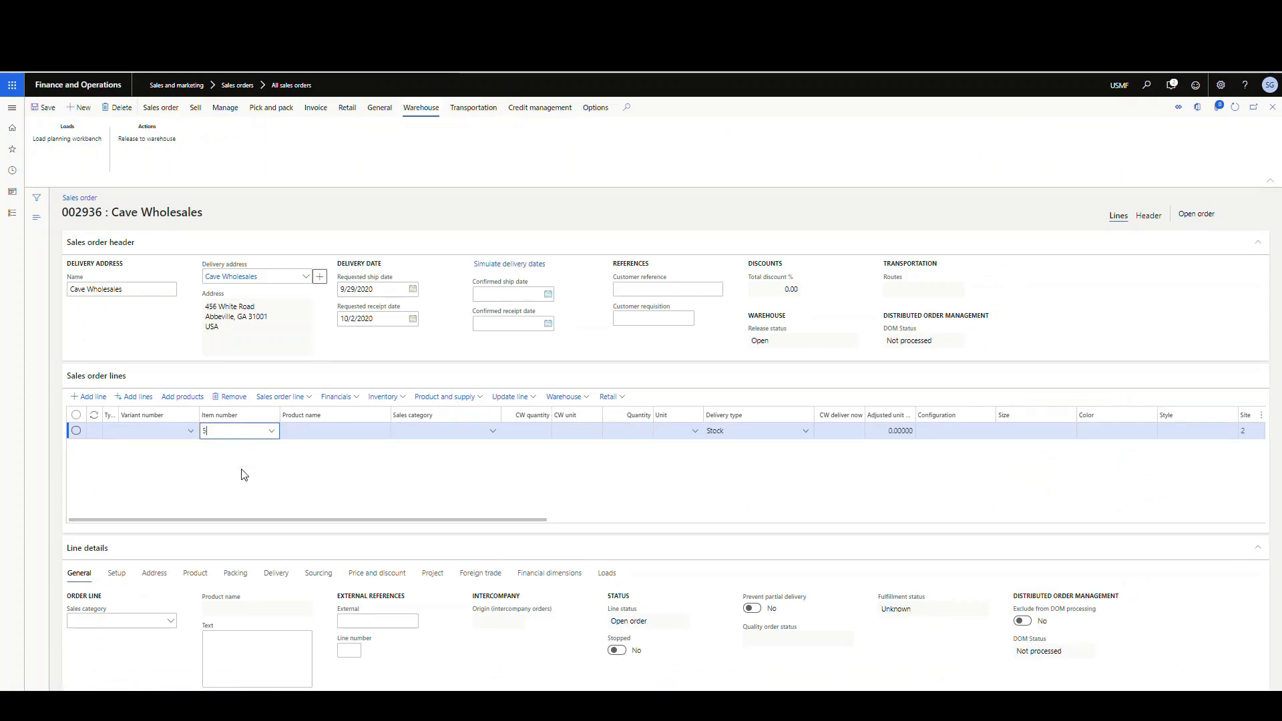
text(1903)
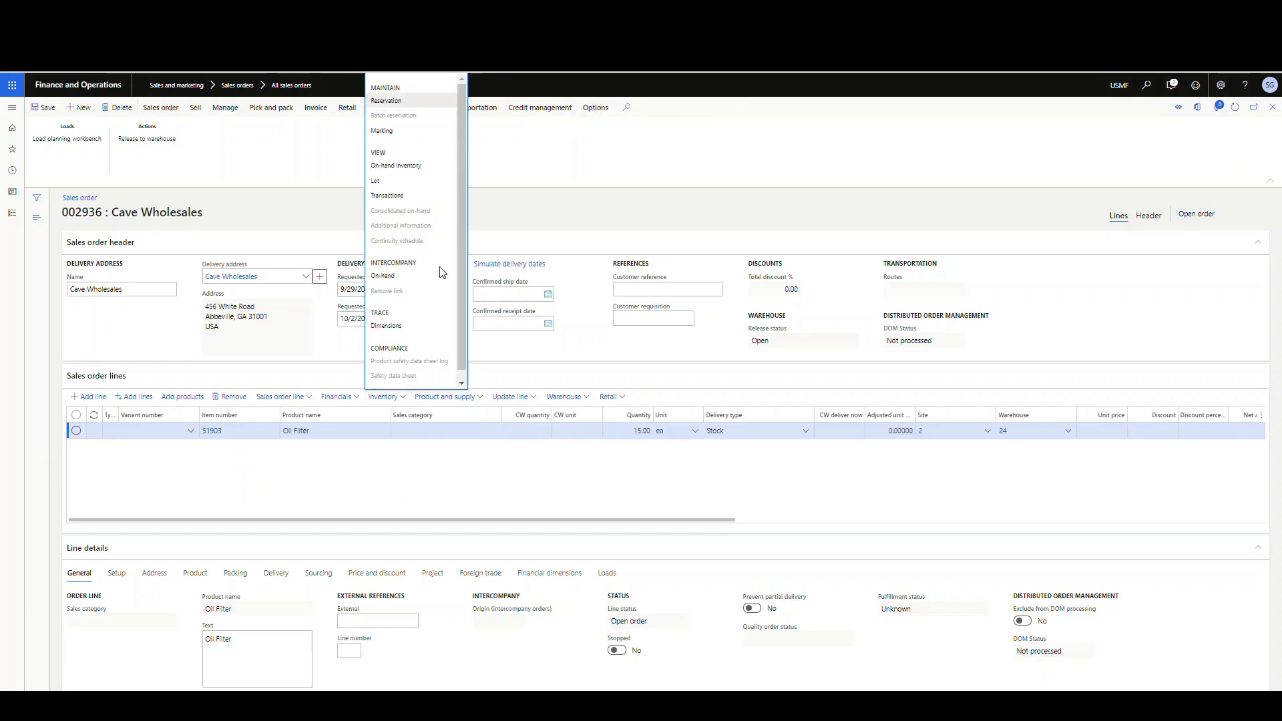
click(386, 100)
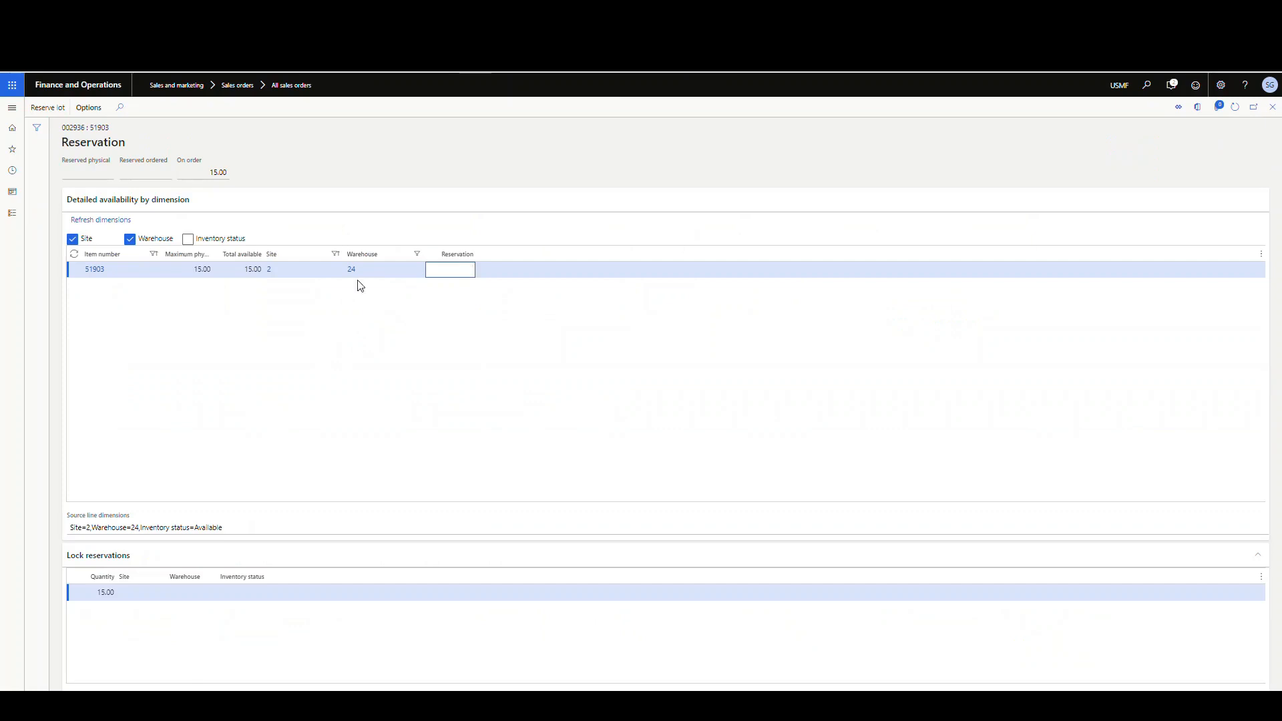
mouse_move(1274, 121)
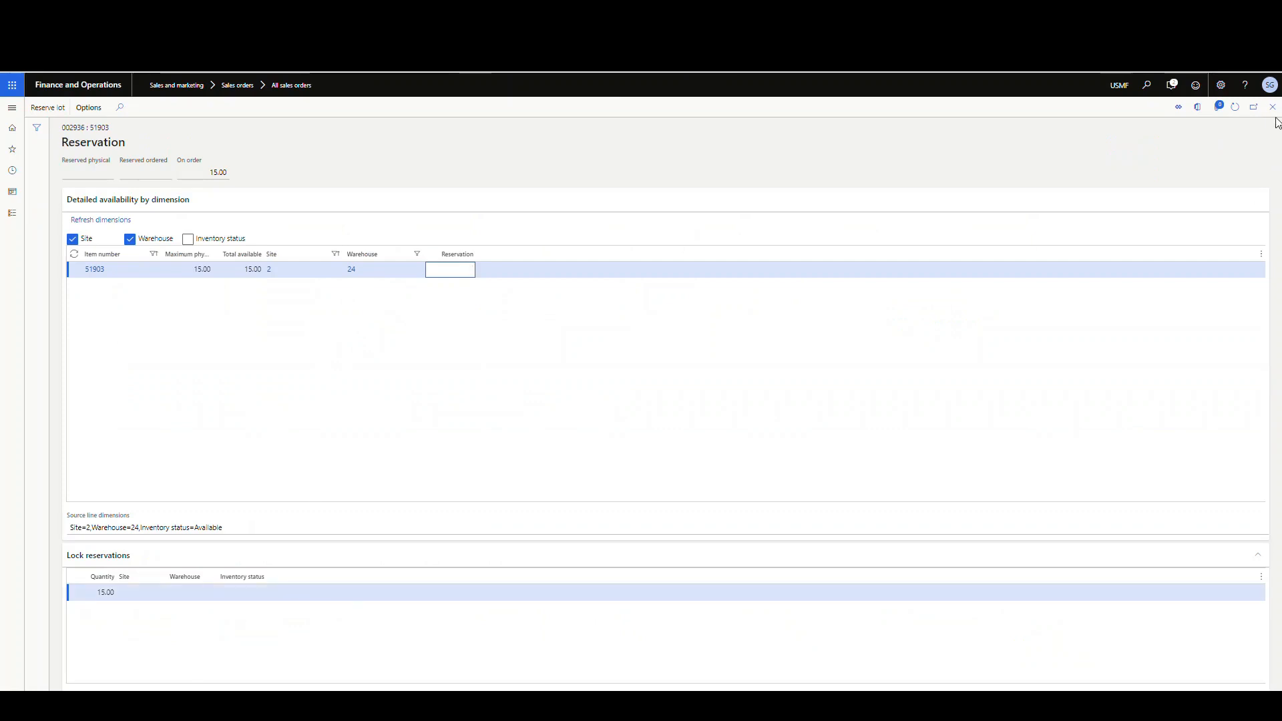
click(1272, 107)
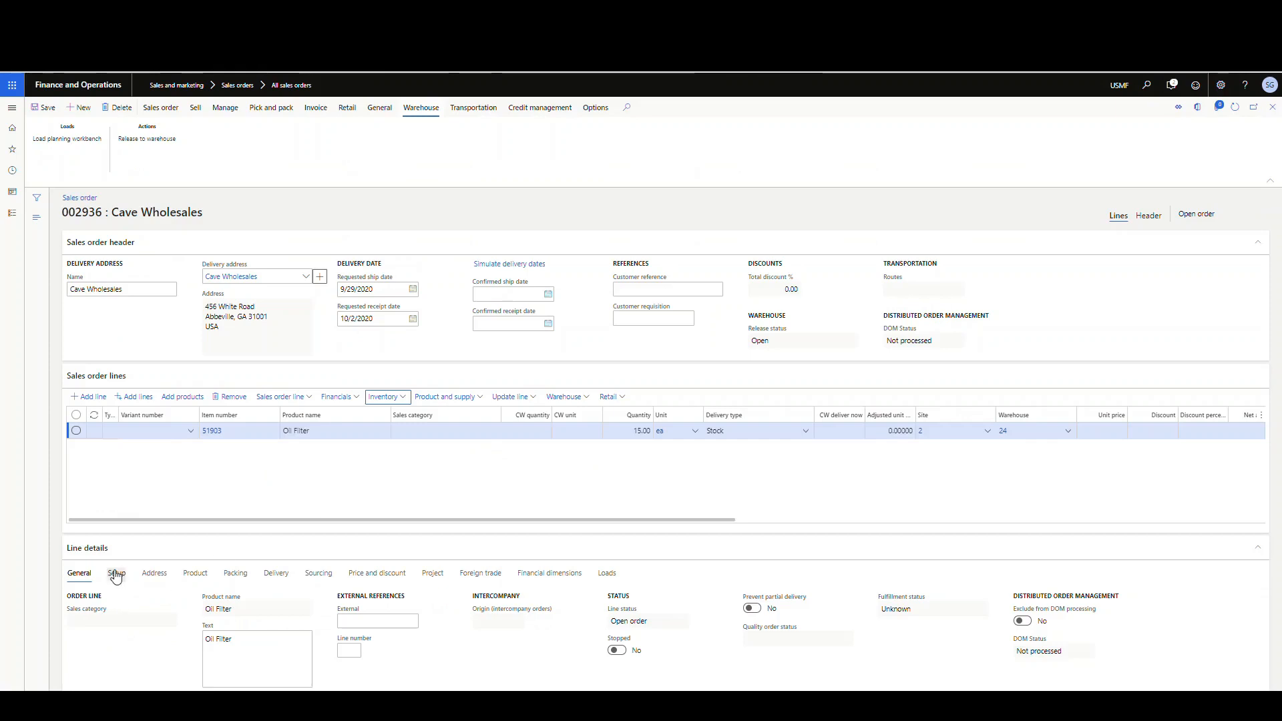
Show the line's Setup details and copy lot ID 016919, then bring up the Office workbooks.
click(117, 573)
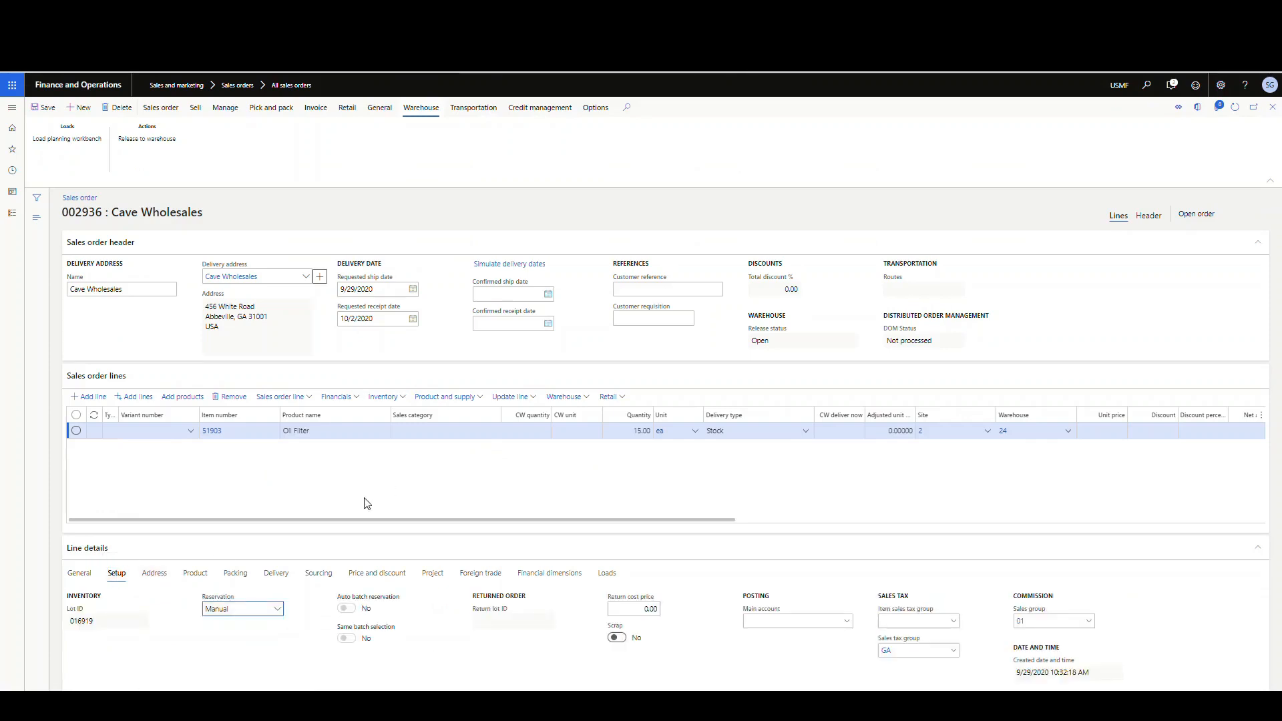
click(107, 621)
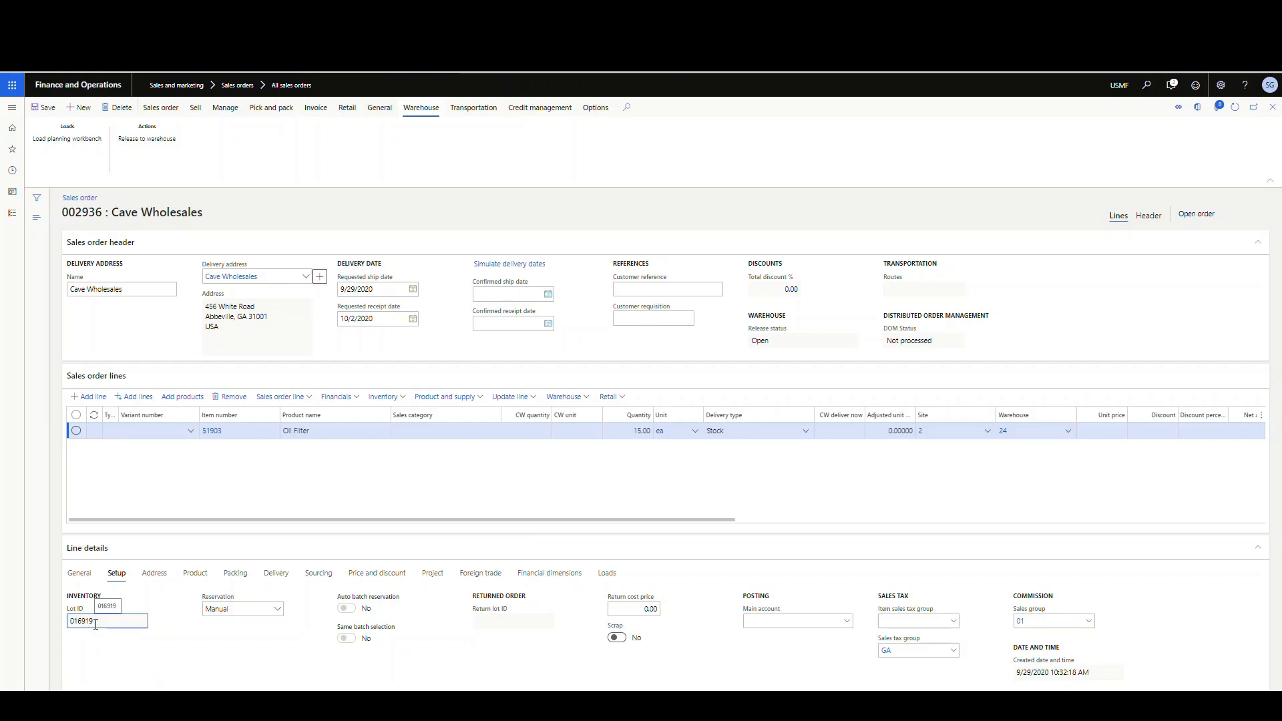
right_click(94, 622)
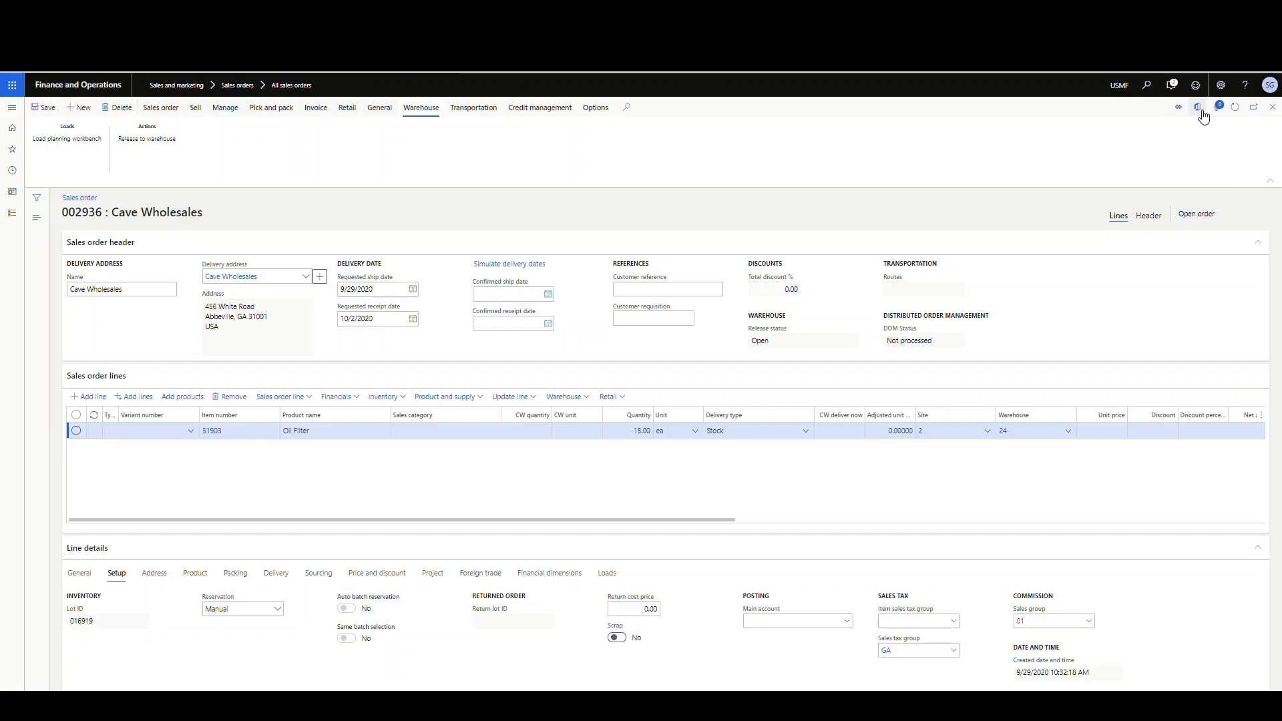
click(1198, 107)
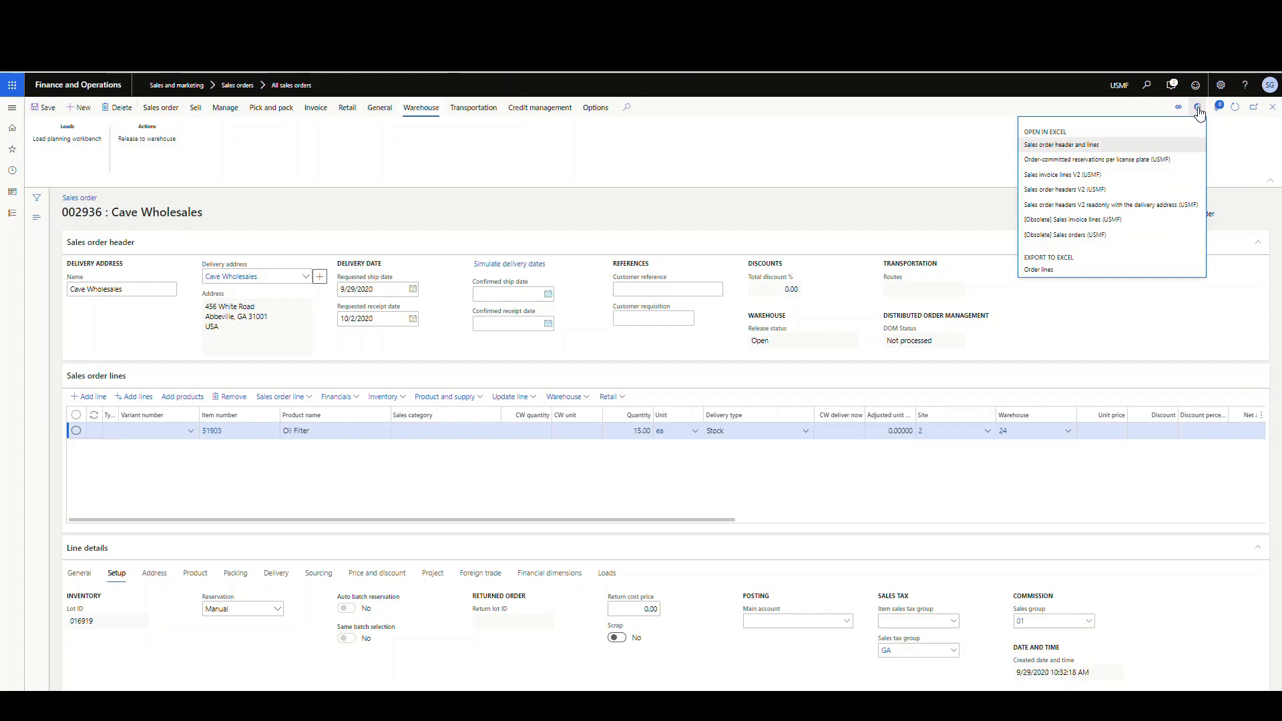
mouse_move(1210, 118)
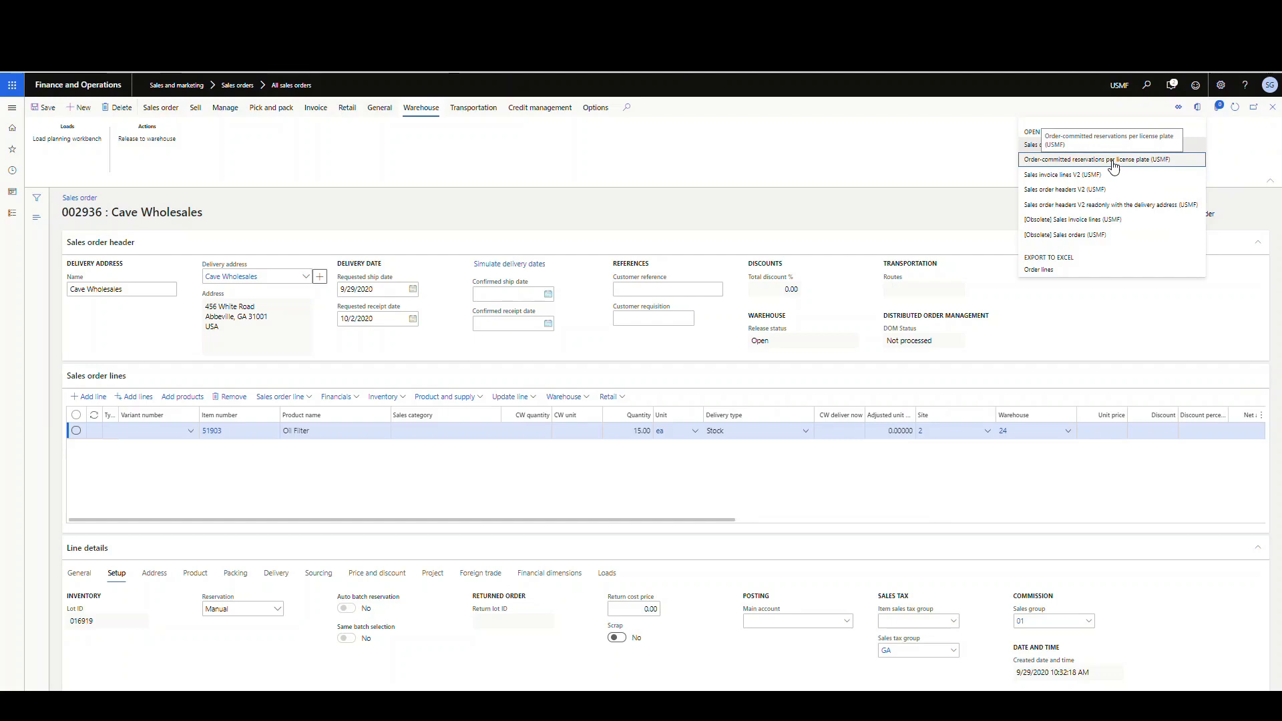
Download and open the Order-committed reservations per license plate workbook in Excel.
click(1108, 159)
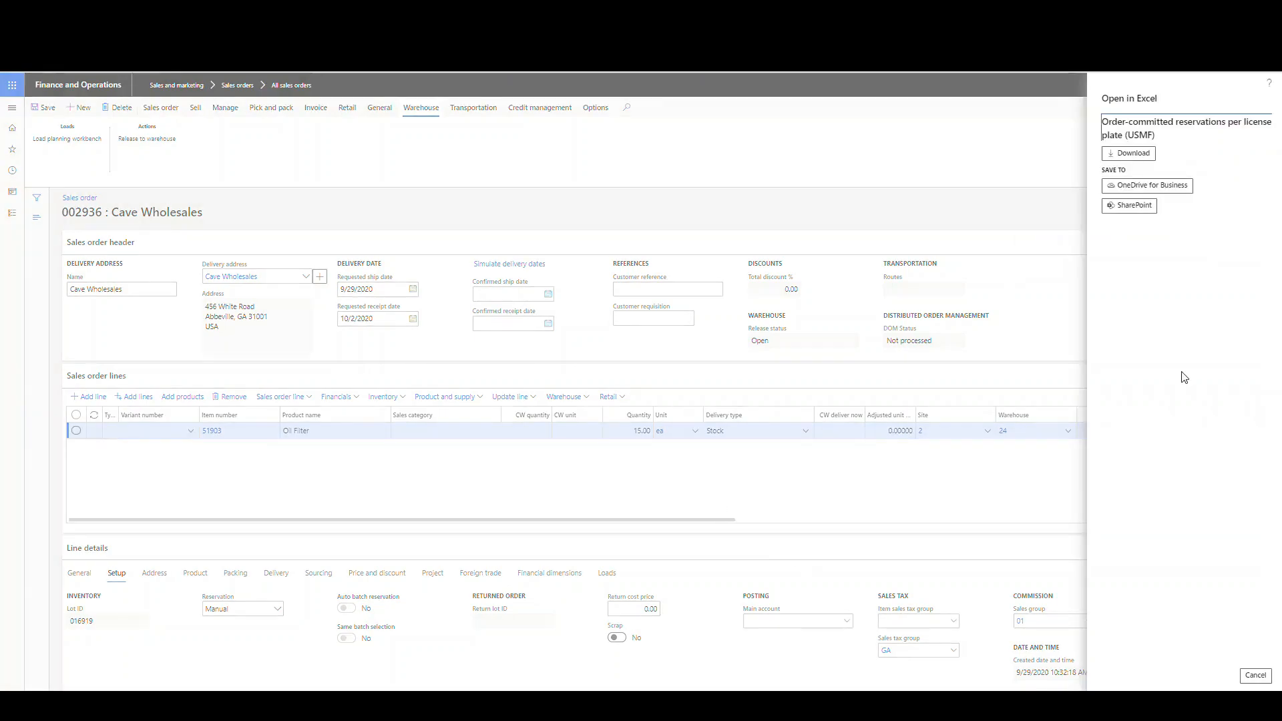
click(1127, 153)
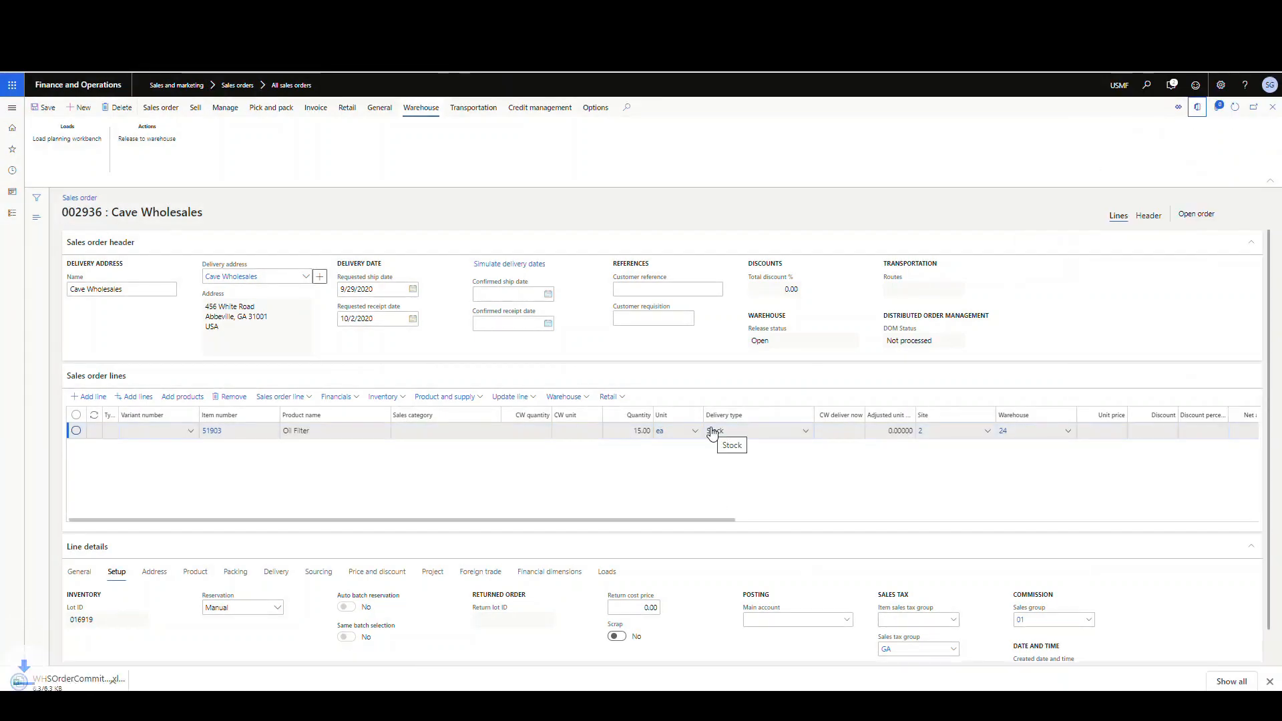
click(73, 682)
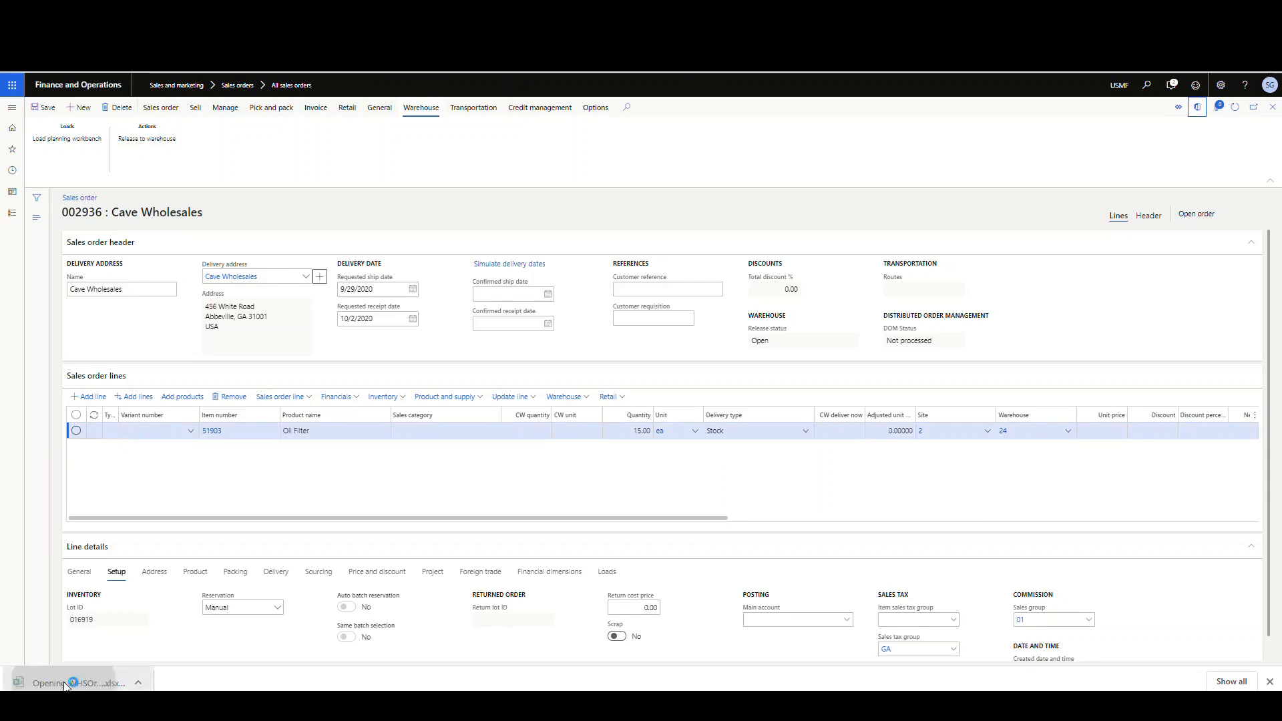
click(77, 682)
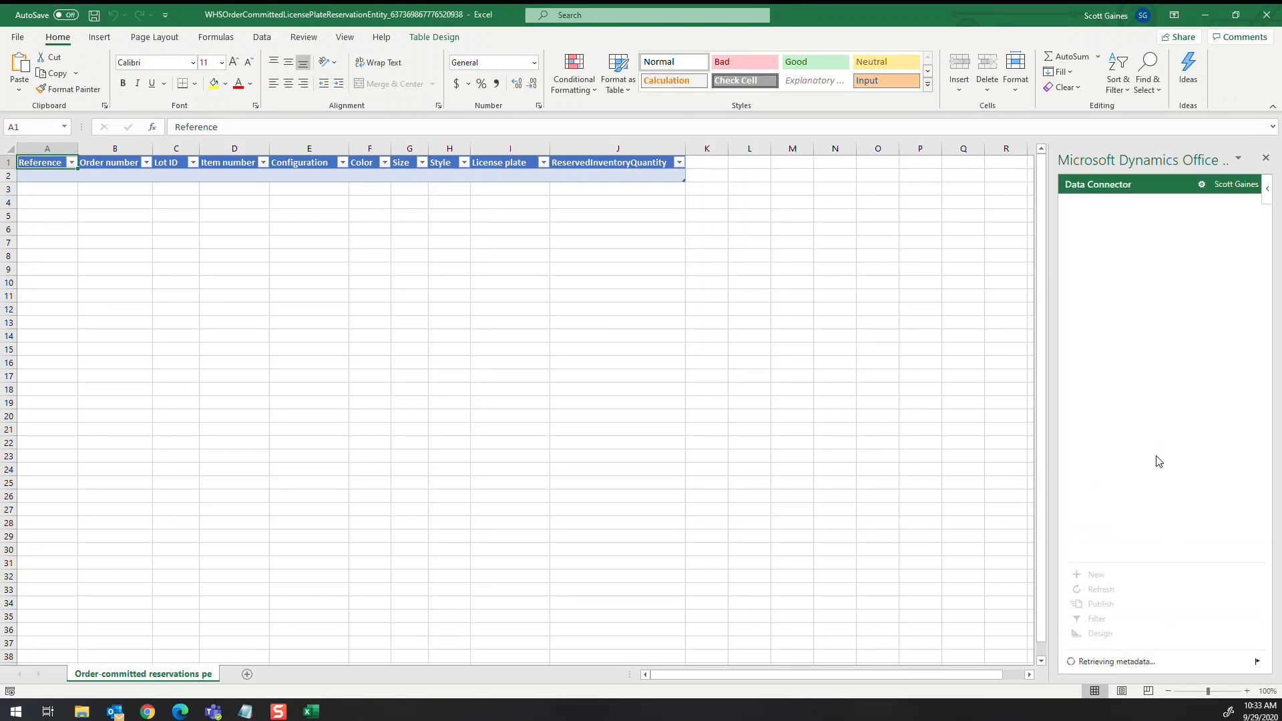
Enter a reservation row for lot 016919, license plate SGLP06, quantity 15 and publish it.
click(434, 37)
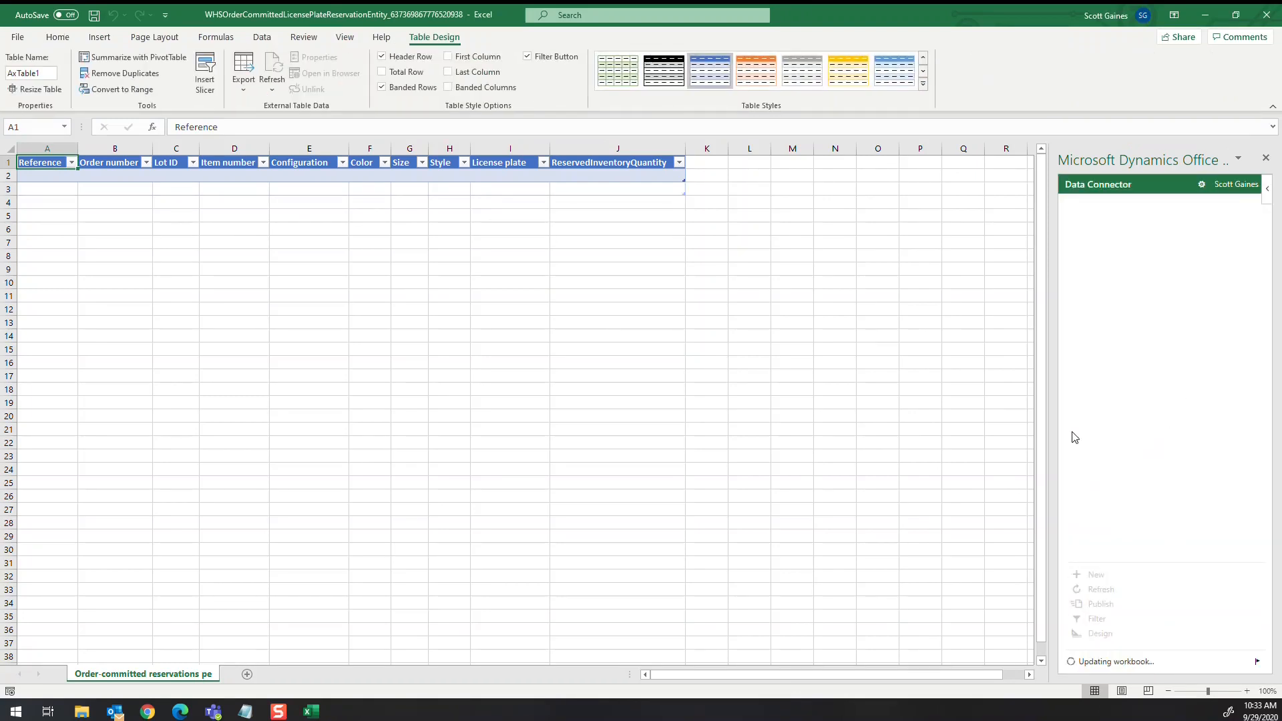
click(176, 175)
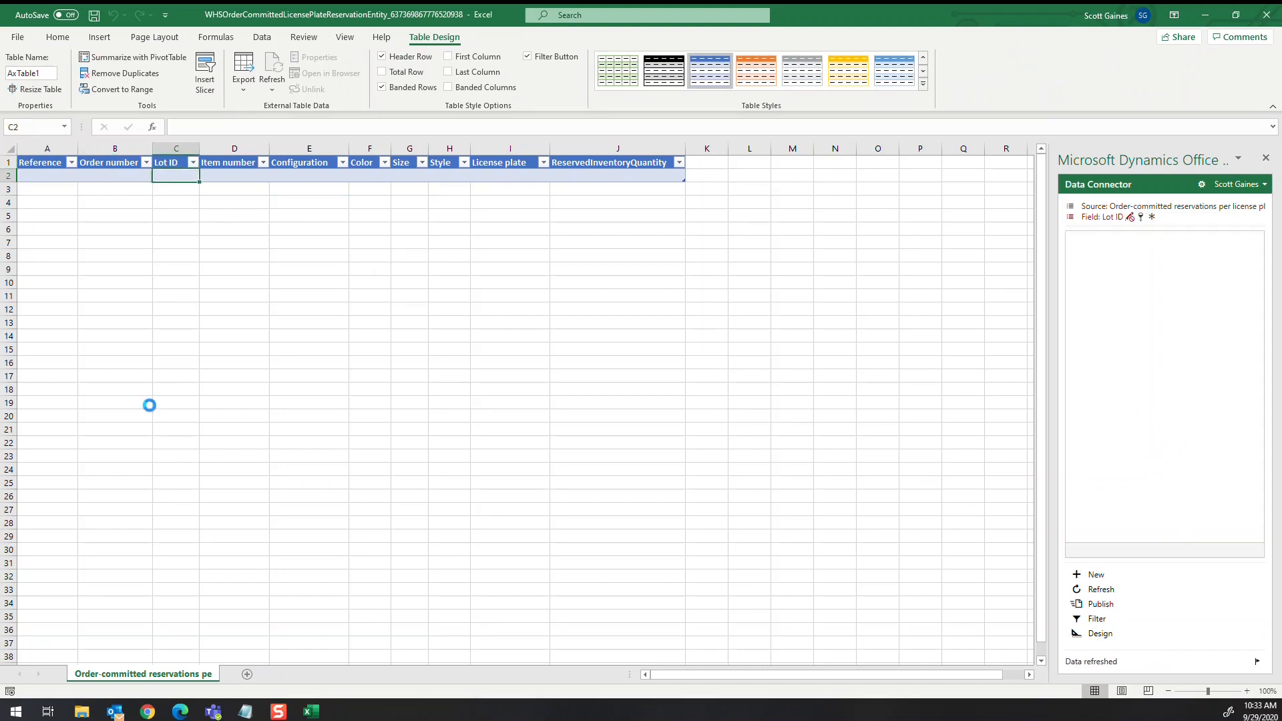
text(016919)
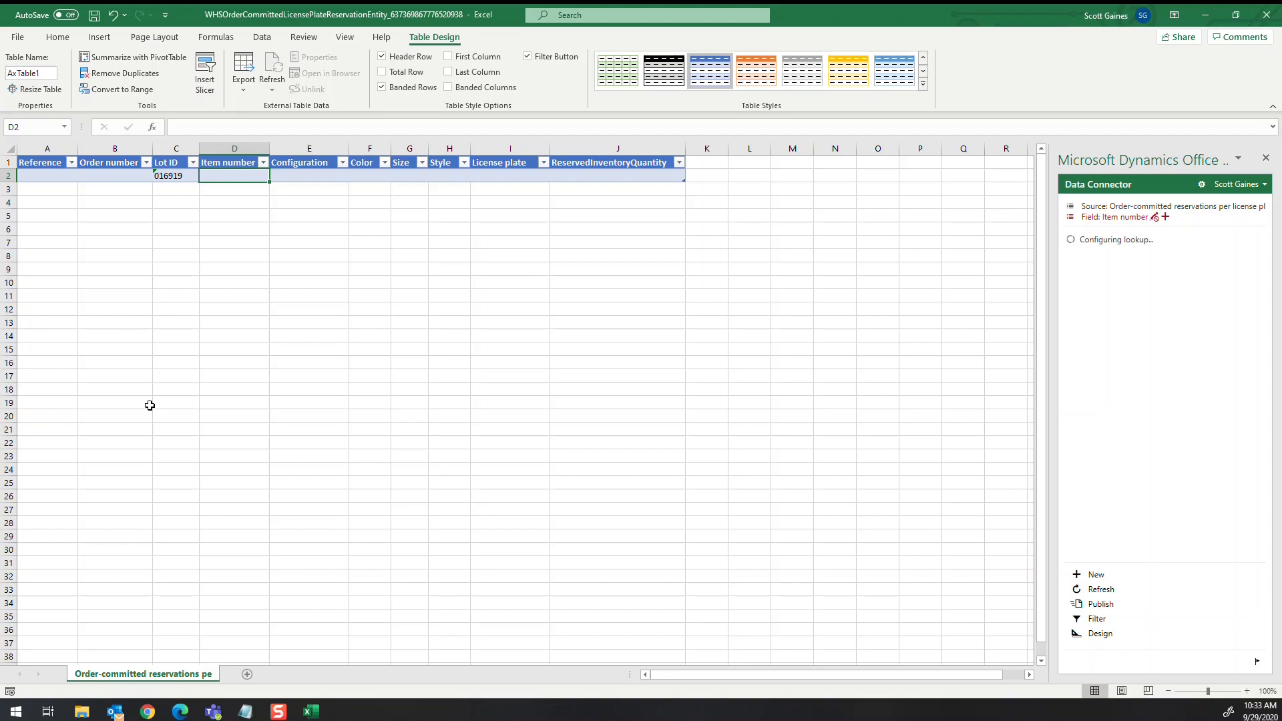
click(509, 177)
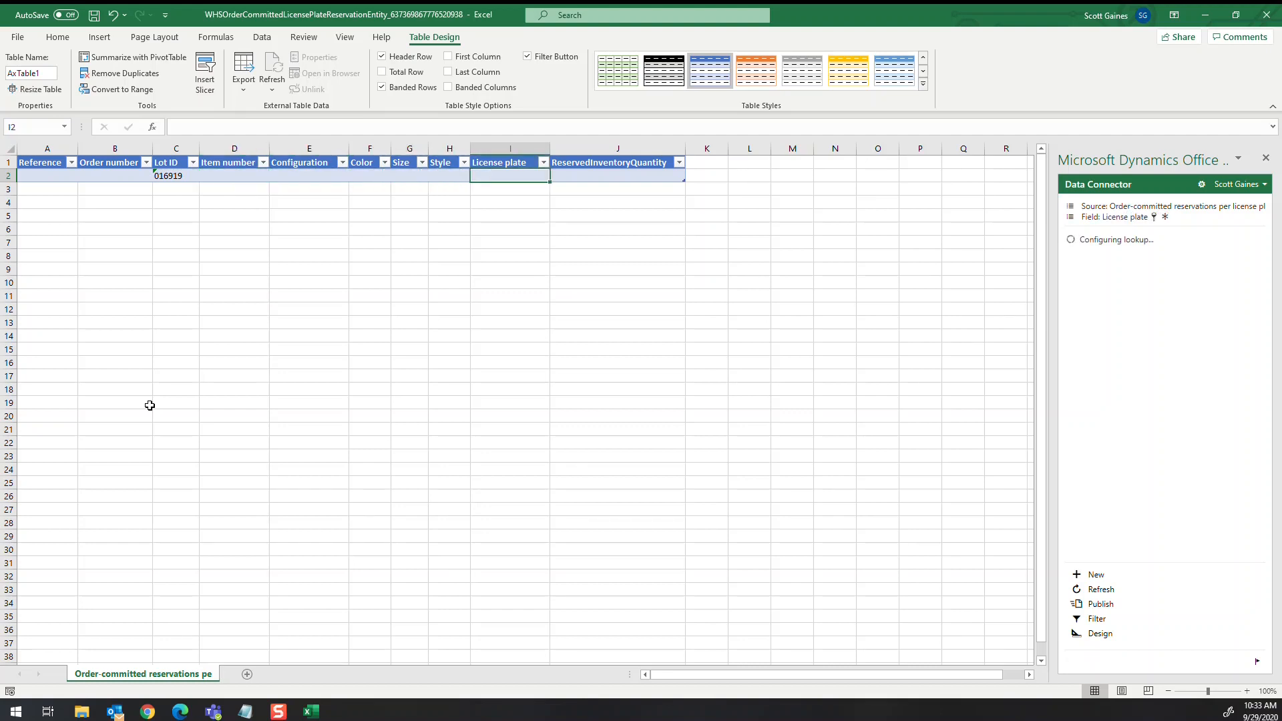
text(SGLP06)
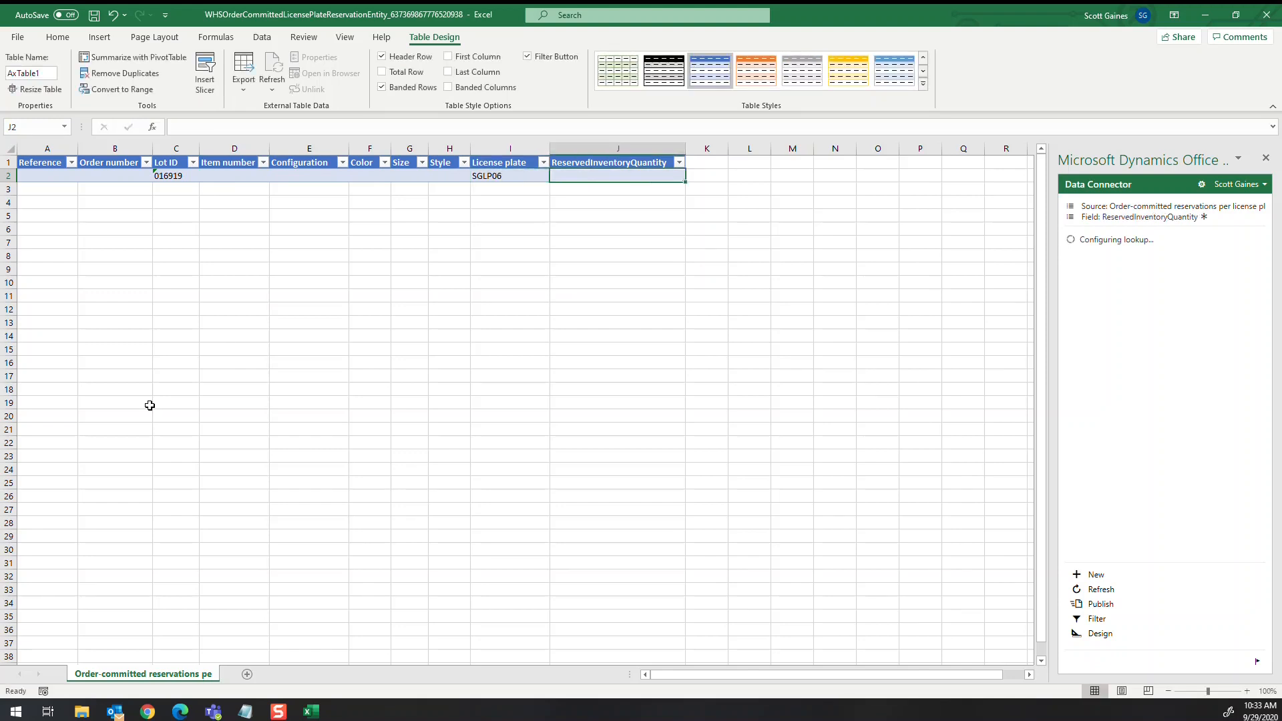
text(15)
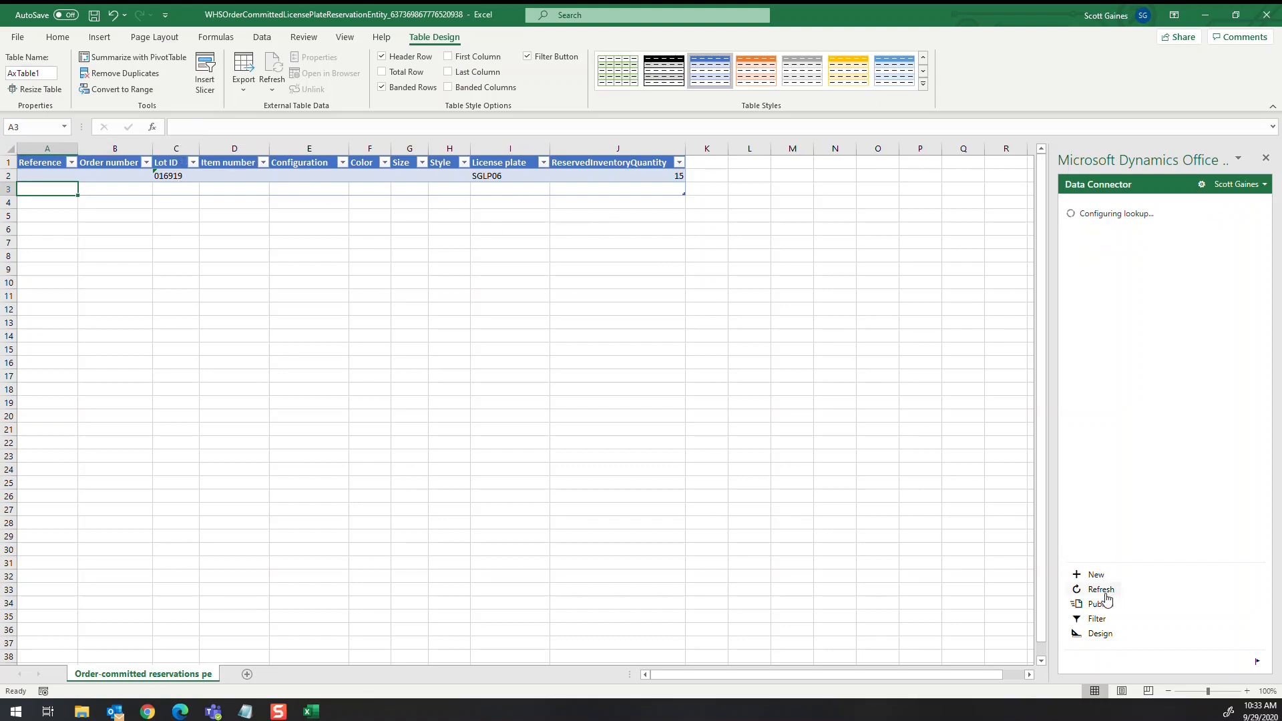
click(1100, 589)
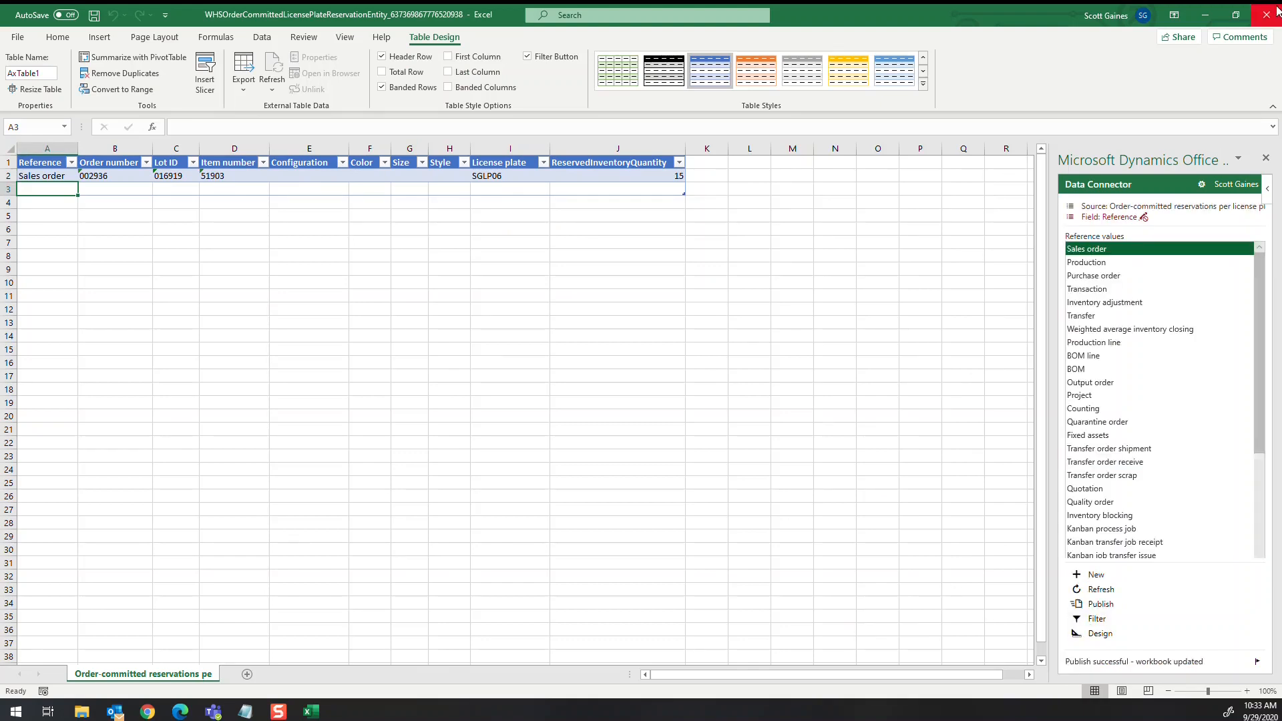
Close the reservations workbook without saving.
click(1270, 15)
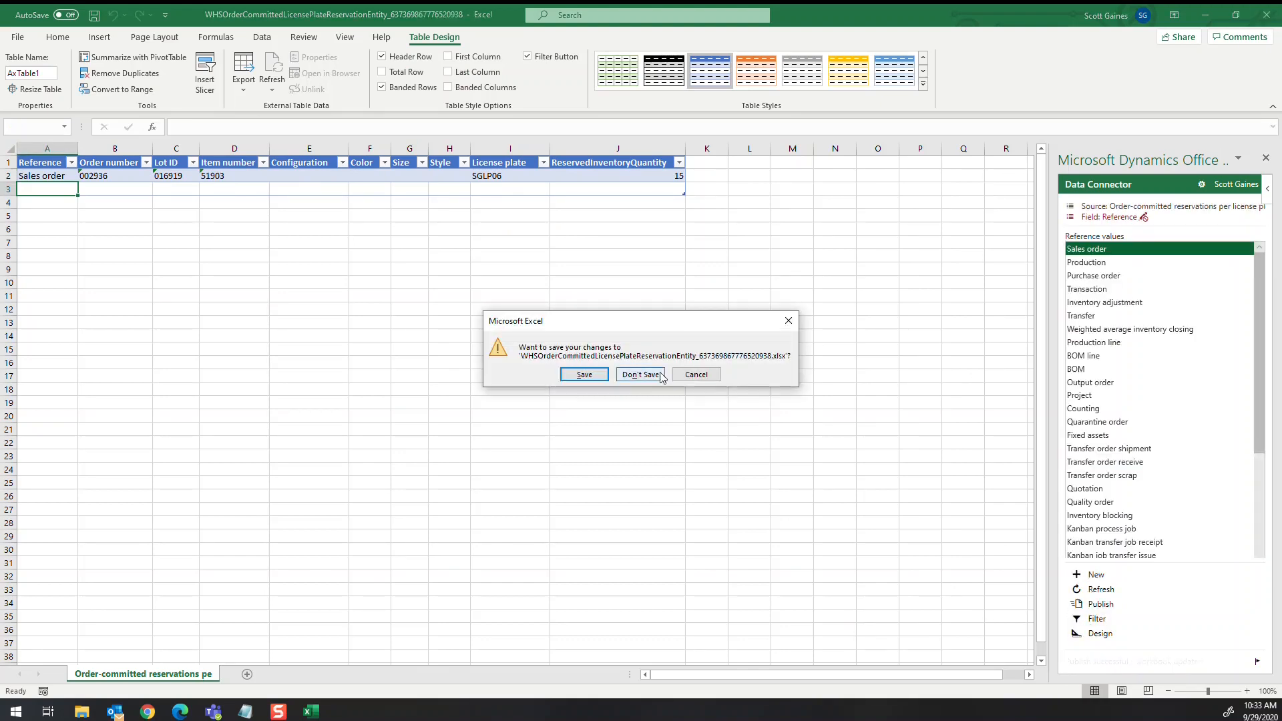
click(641, 374)
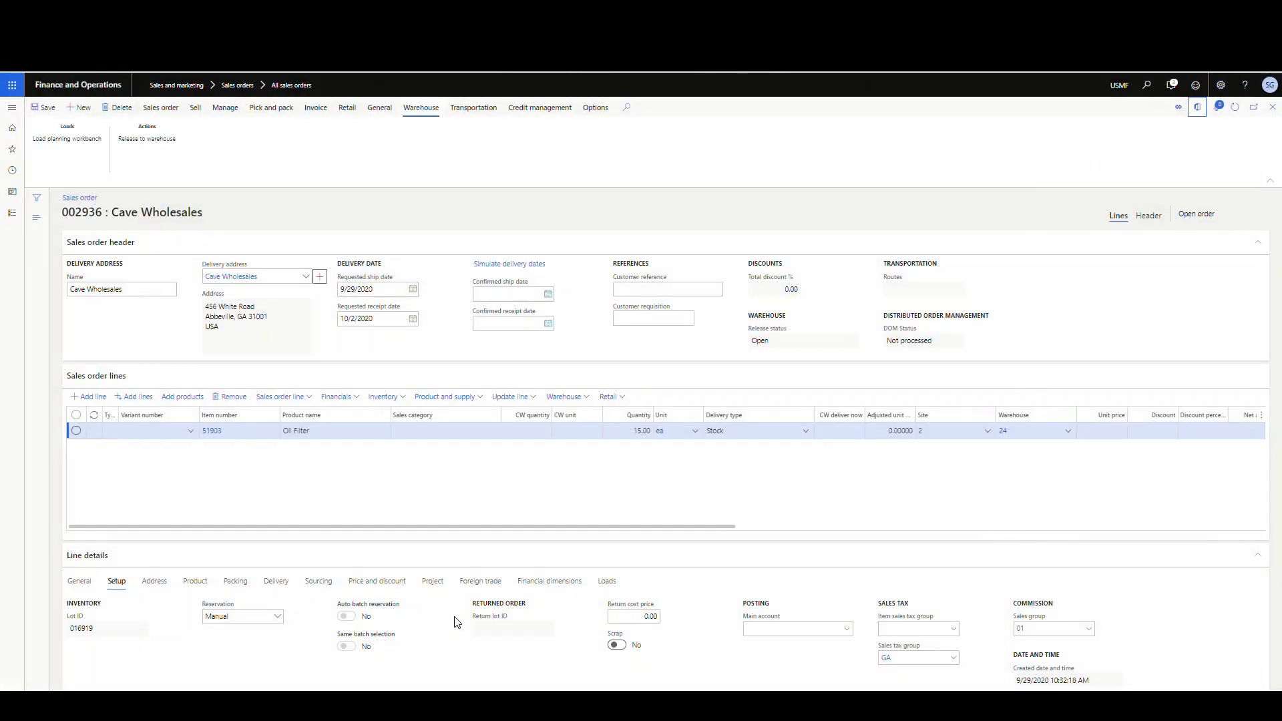
mouse_move(383, 396)
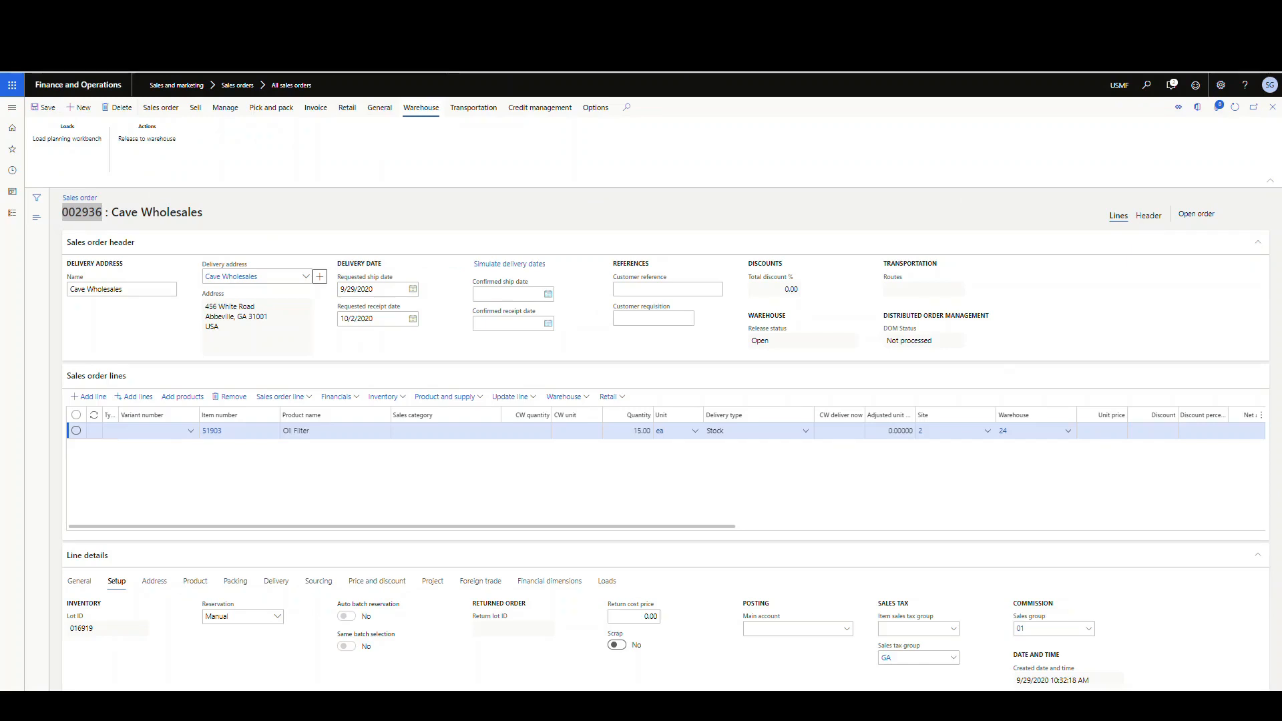
Bring up the Warehouse management module pages from sales order 002936.
click(12, 109)
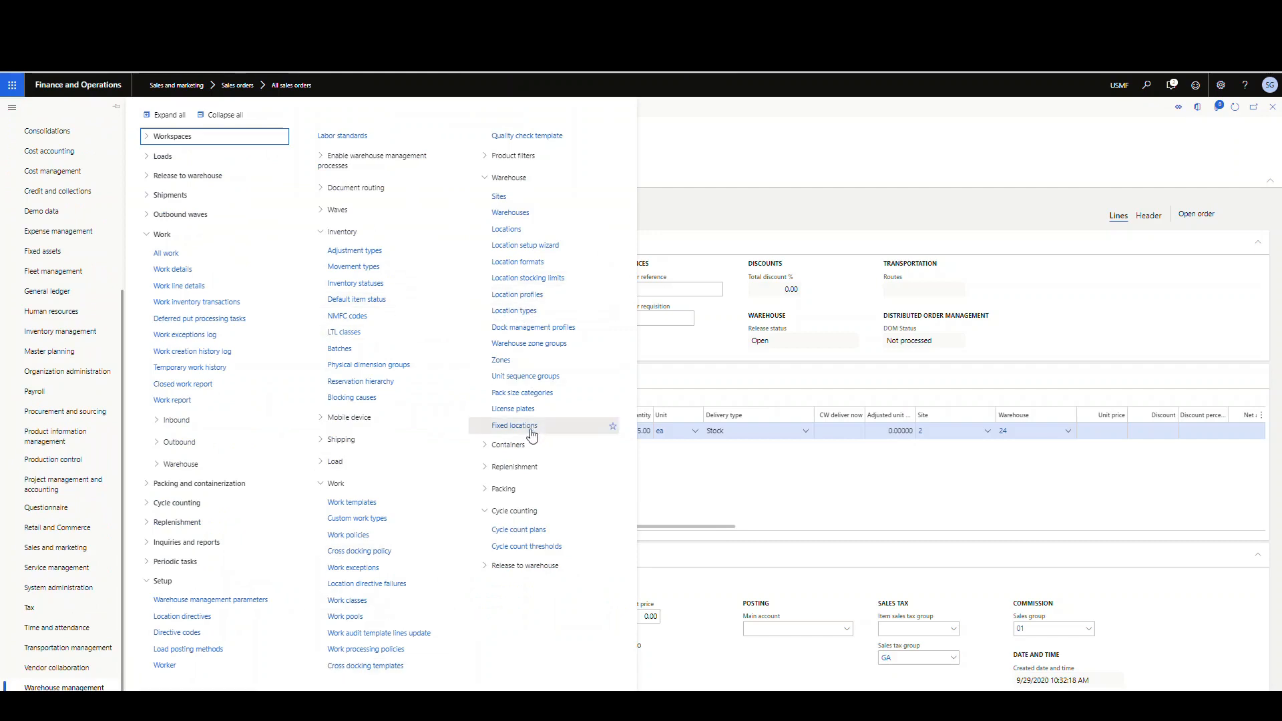
Filter the license plates list for SGLP06 and view its transactions showing -15 ea for order 002936.
click(513, 409)
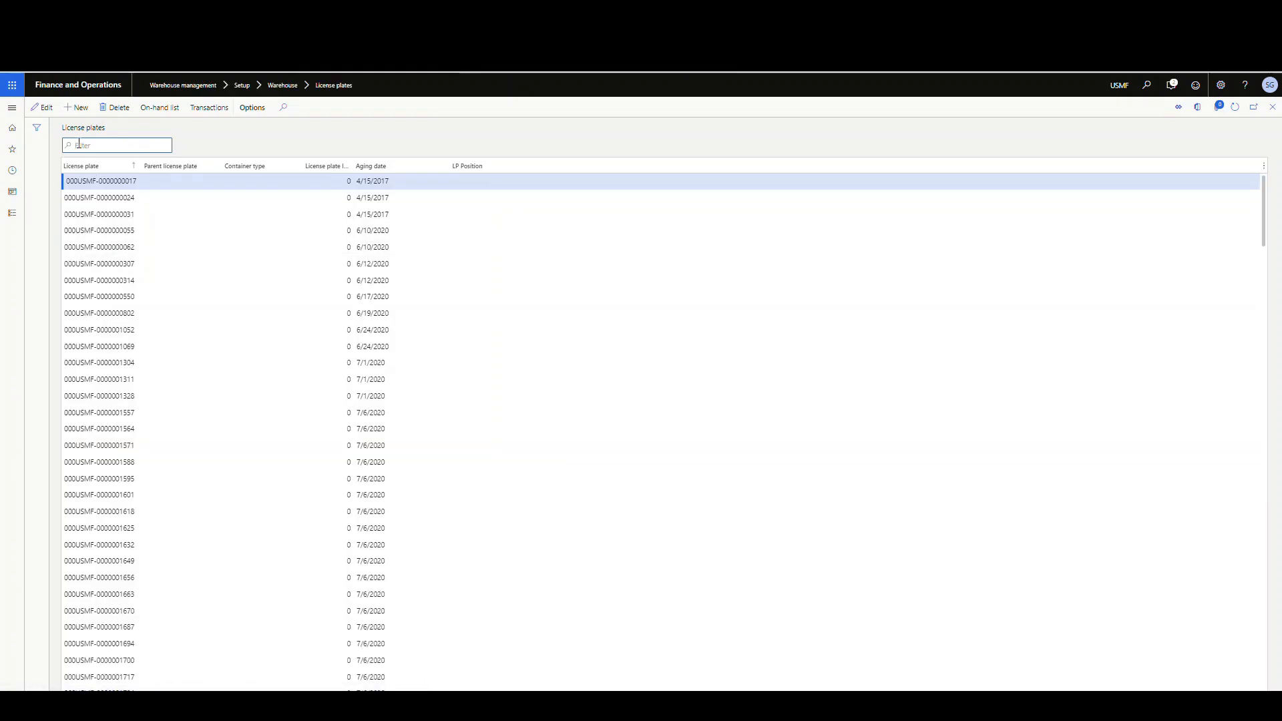
text(SGLP)
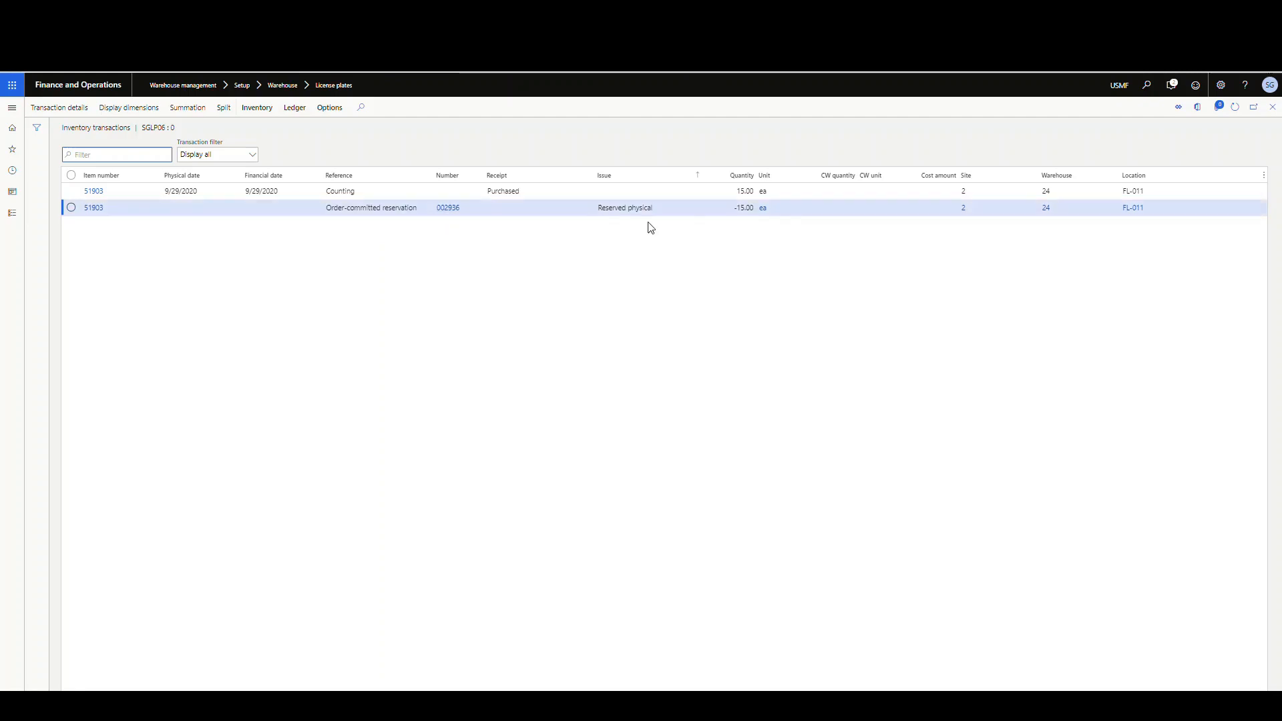
mouse_move(783, 232)
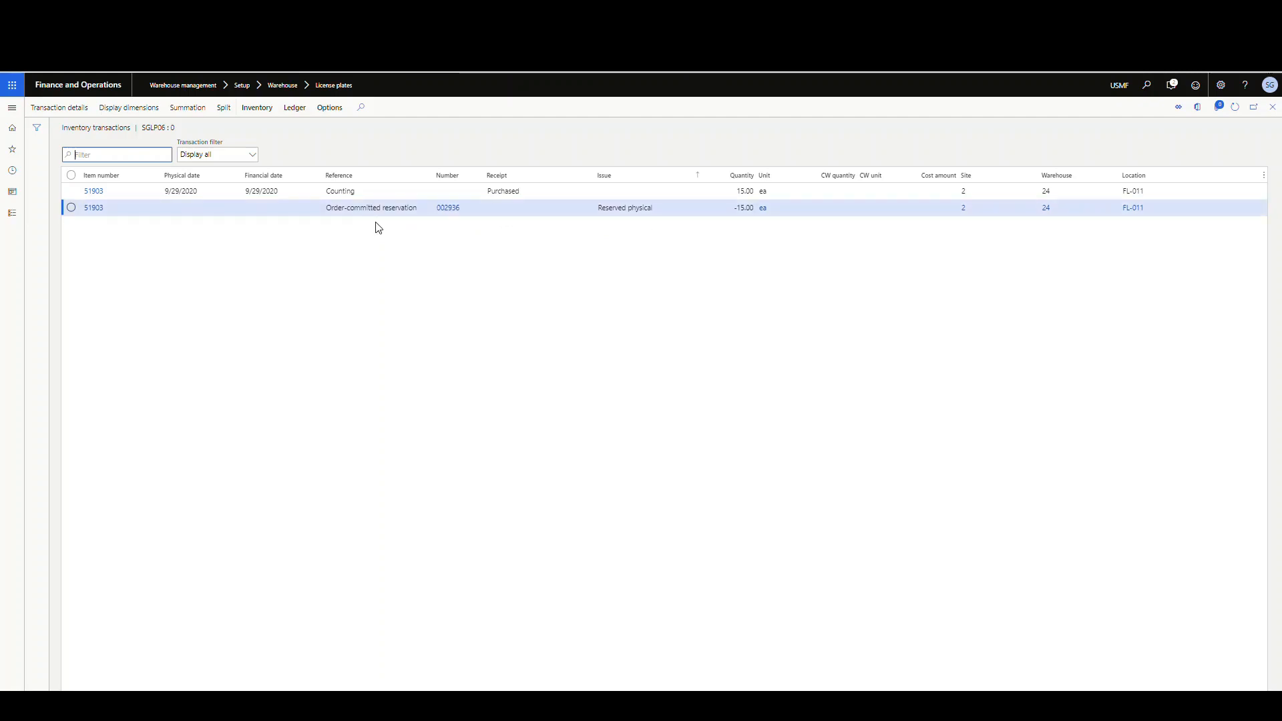
mouse_move(484, 227)
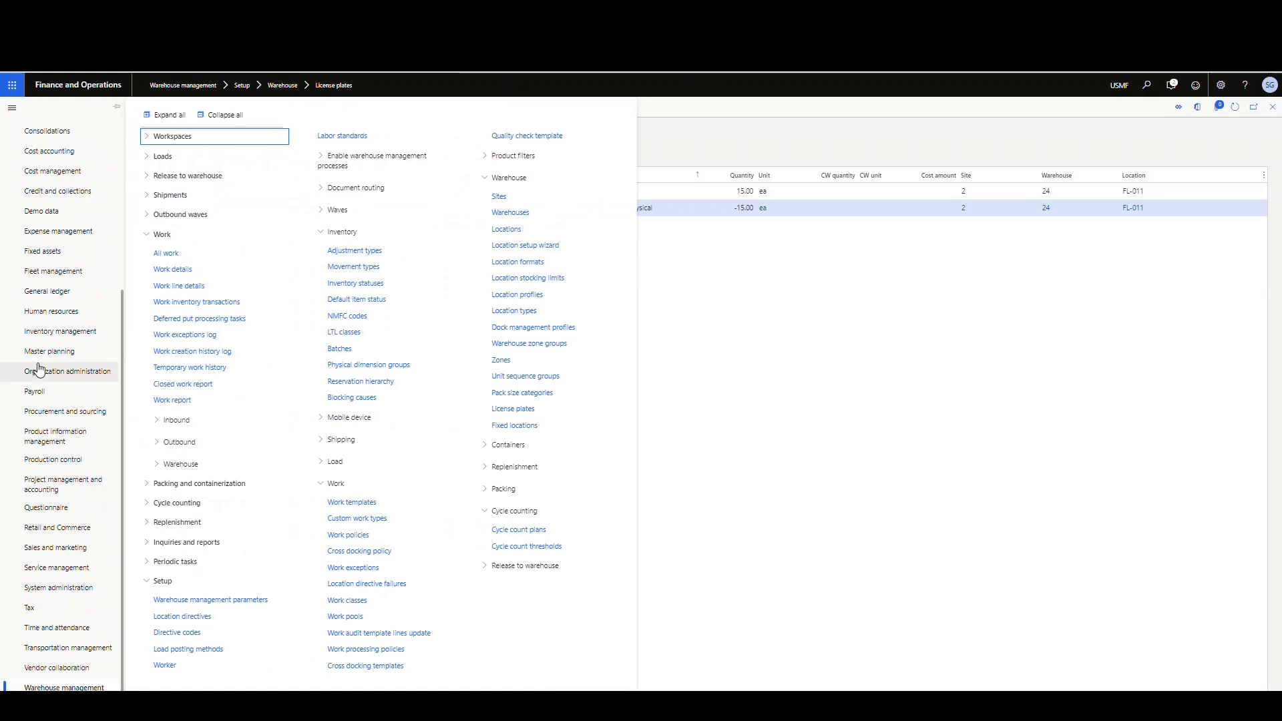
Return to sales order 002936 and release it to the warehouse.
click(53, 548)
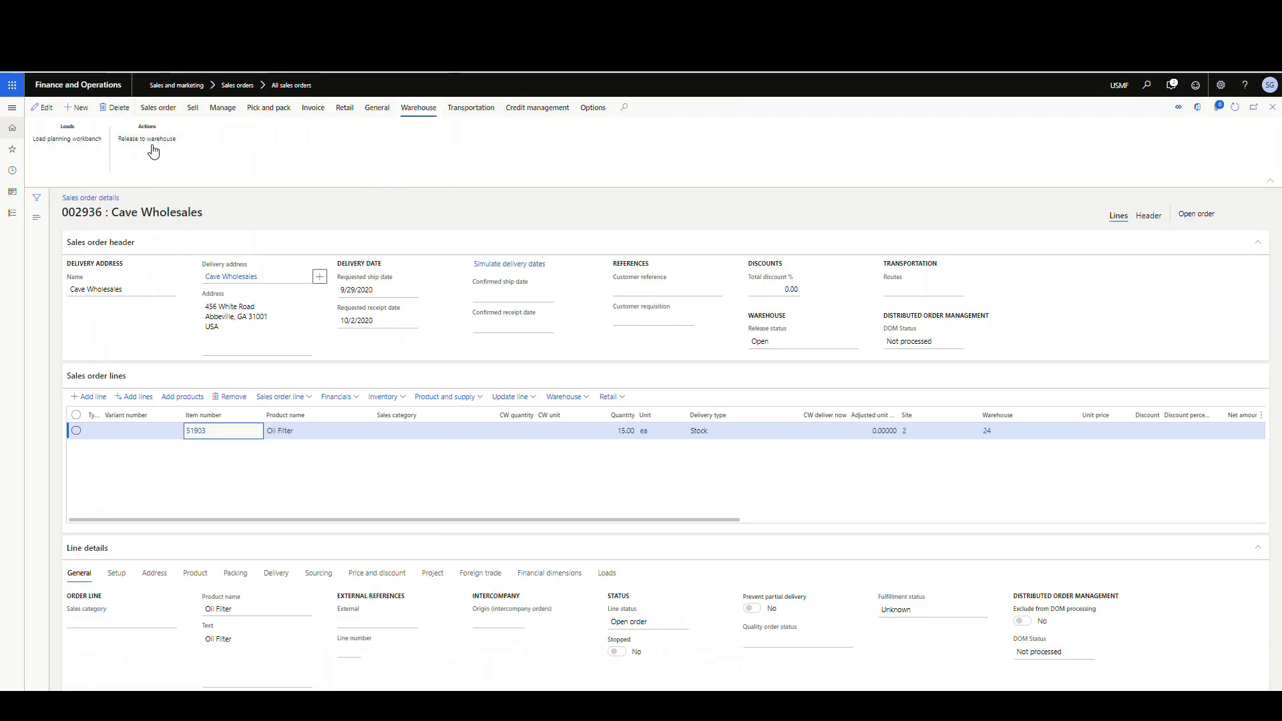
click(146, 138)
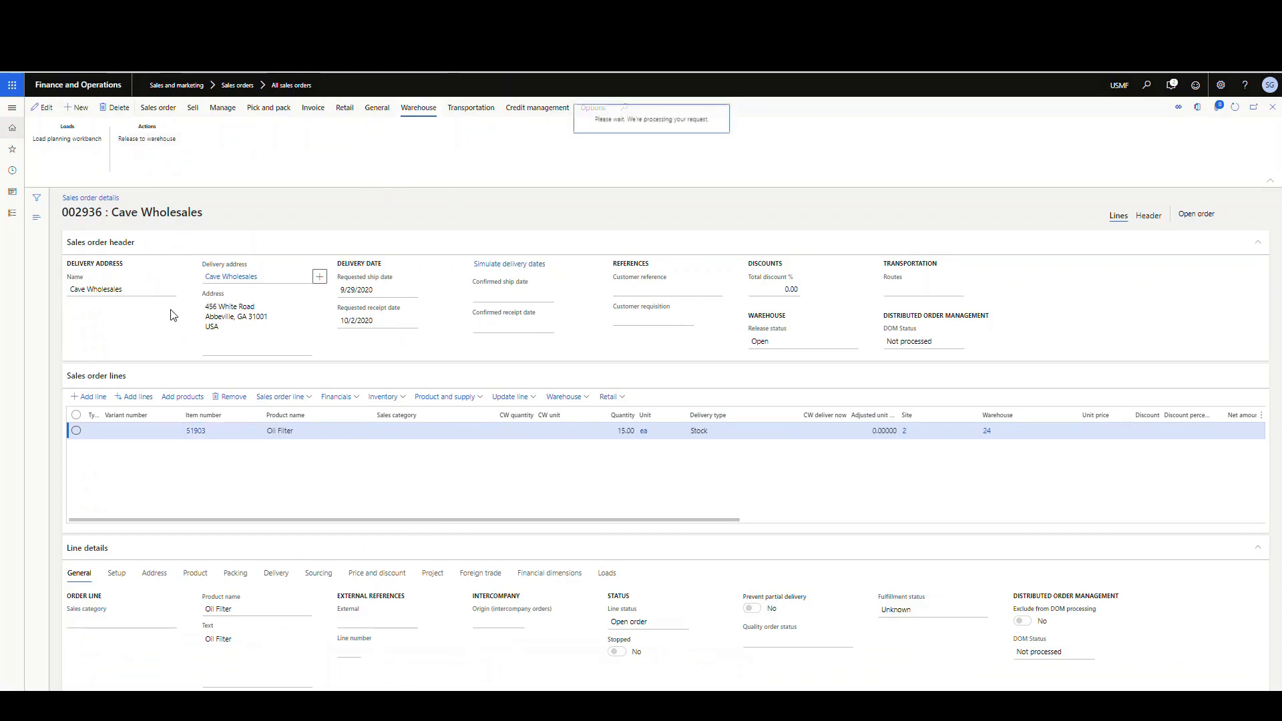
click(147, 137)
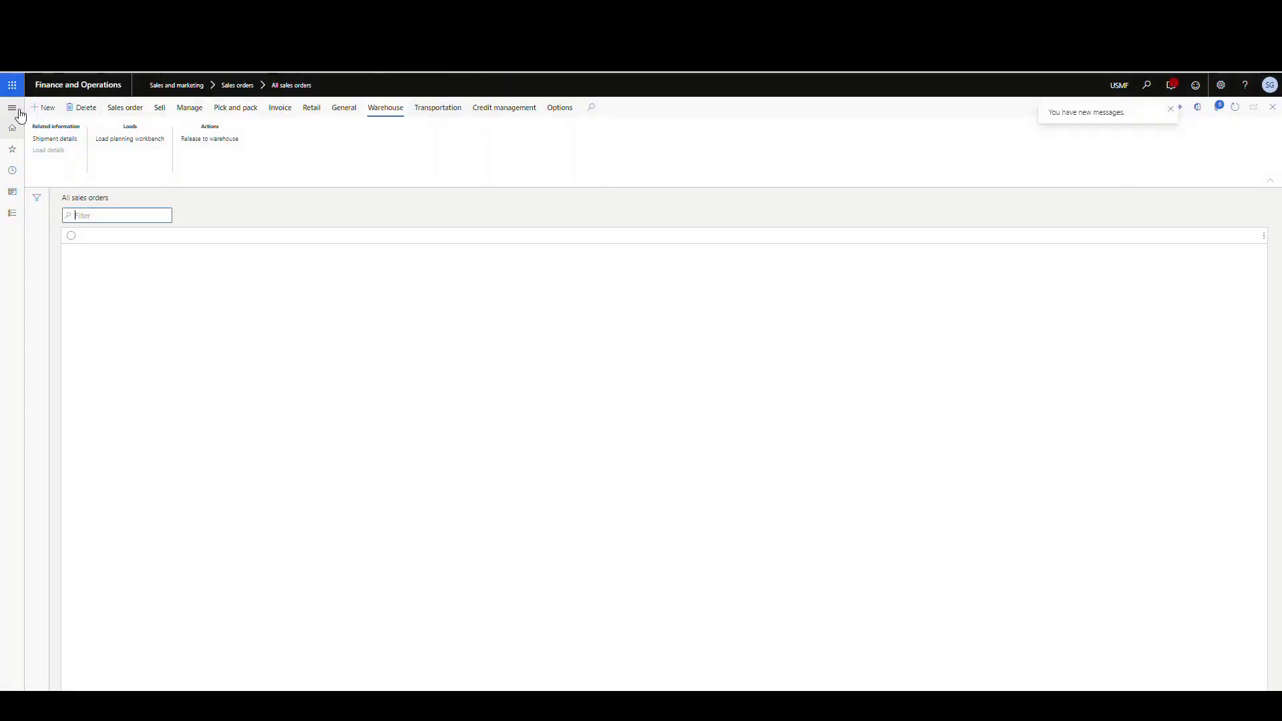
Reopen the license plates list under Warehouse management and filter it for SGLP.
click(12, 106)
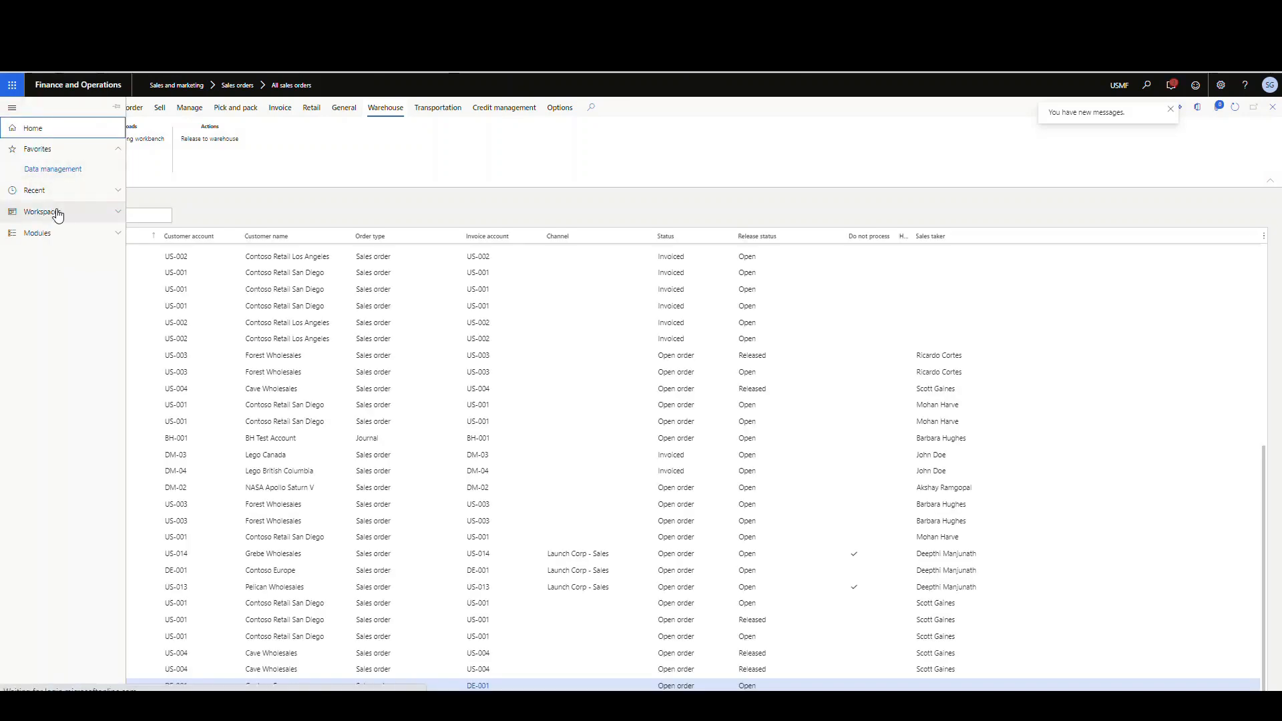
click(37, 232)
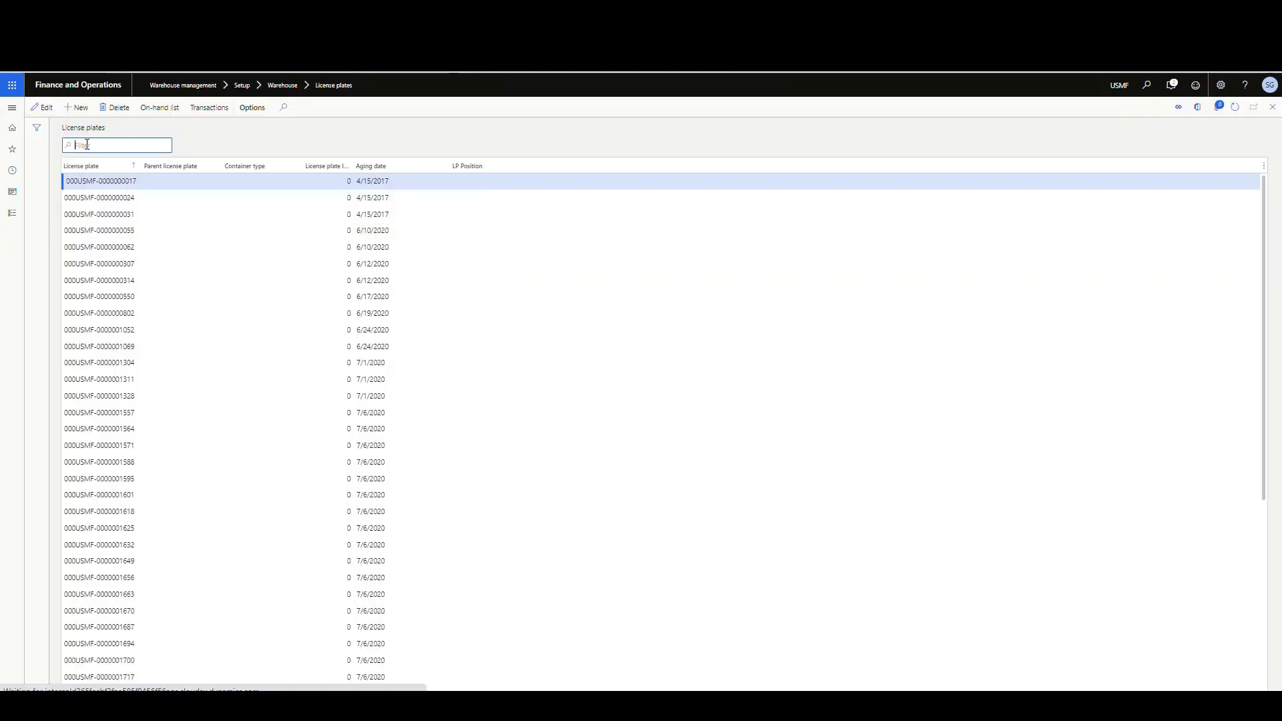
text(SM06)
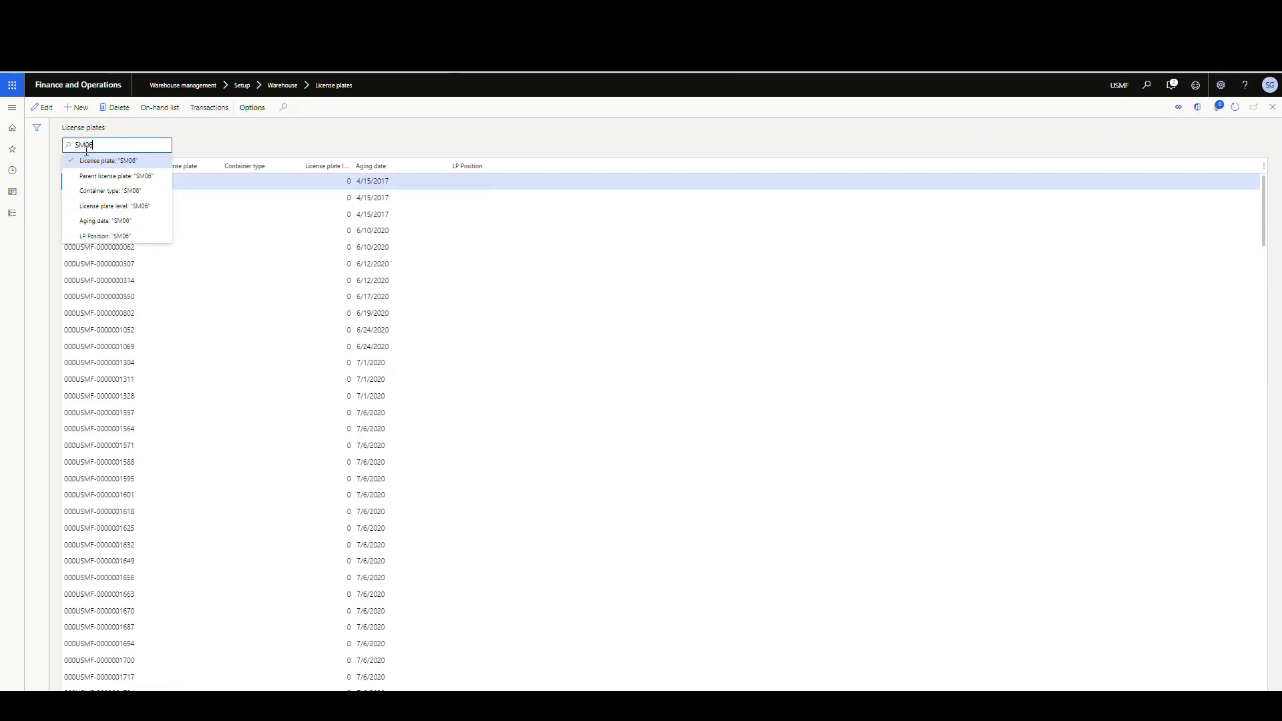
text(SGLP)
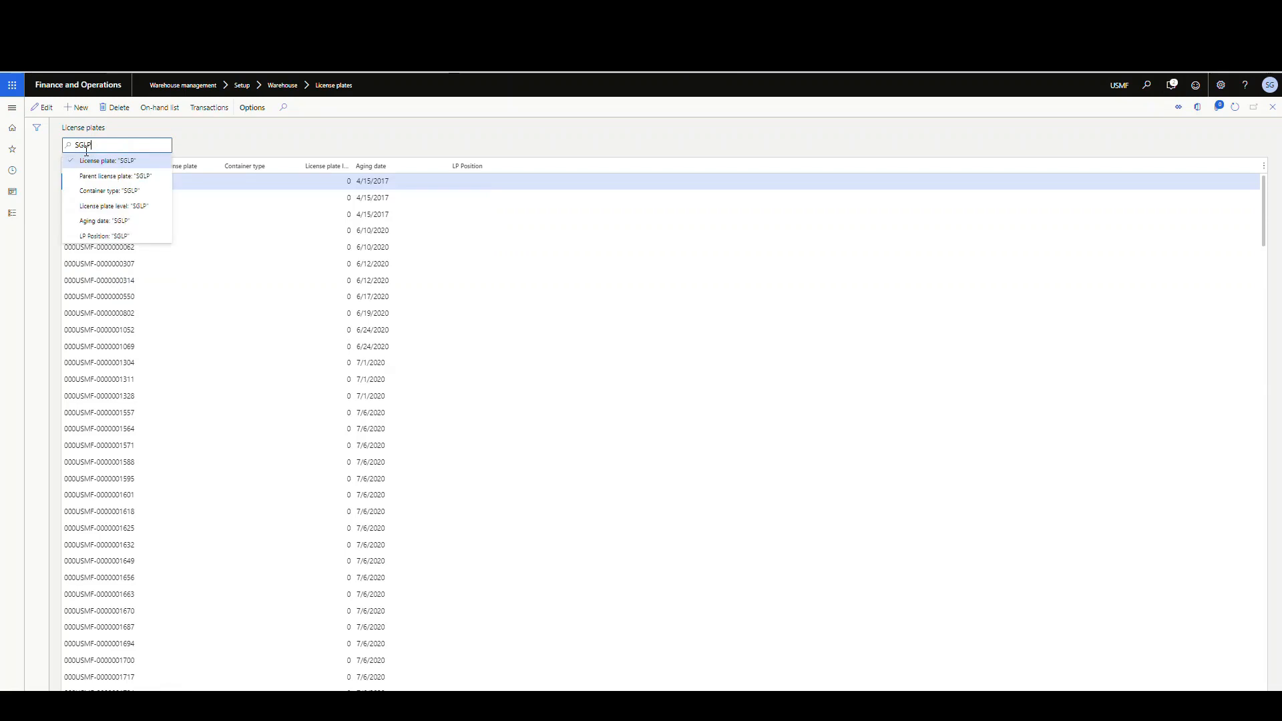